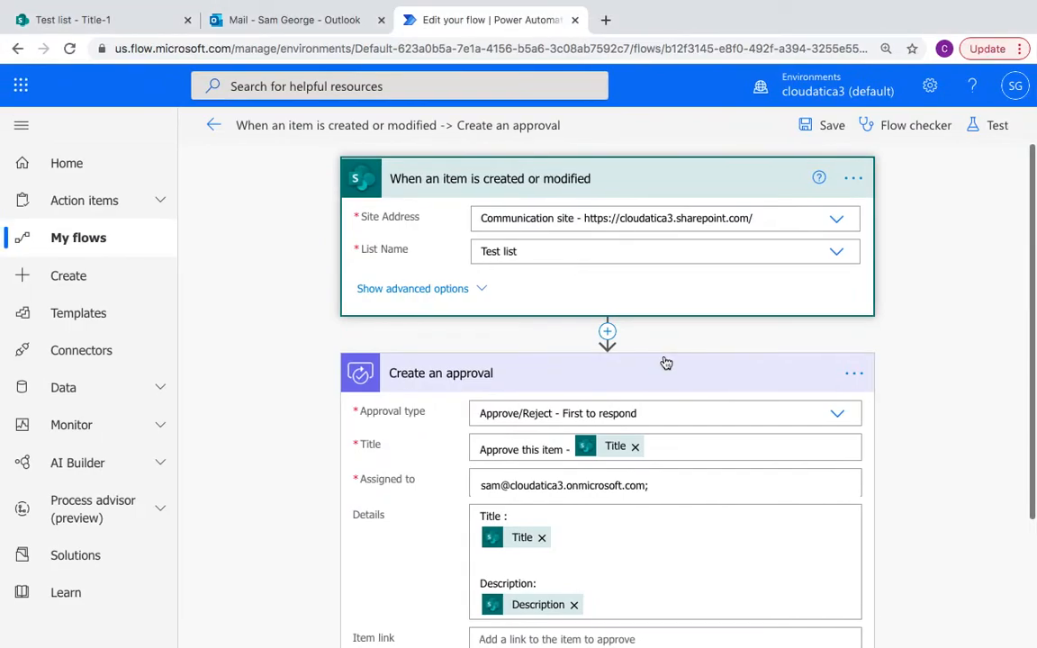
Scroll through the flow, then switch to the SharePoint Test list.
{"action": "scroll", "scroll_direction": "down", "scroll_amount": 3}
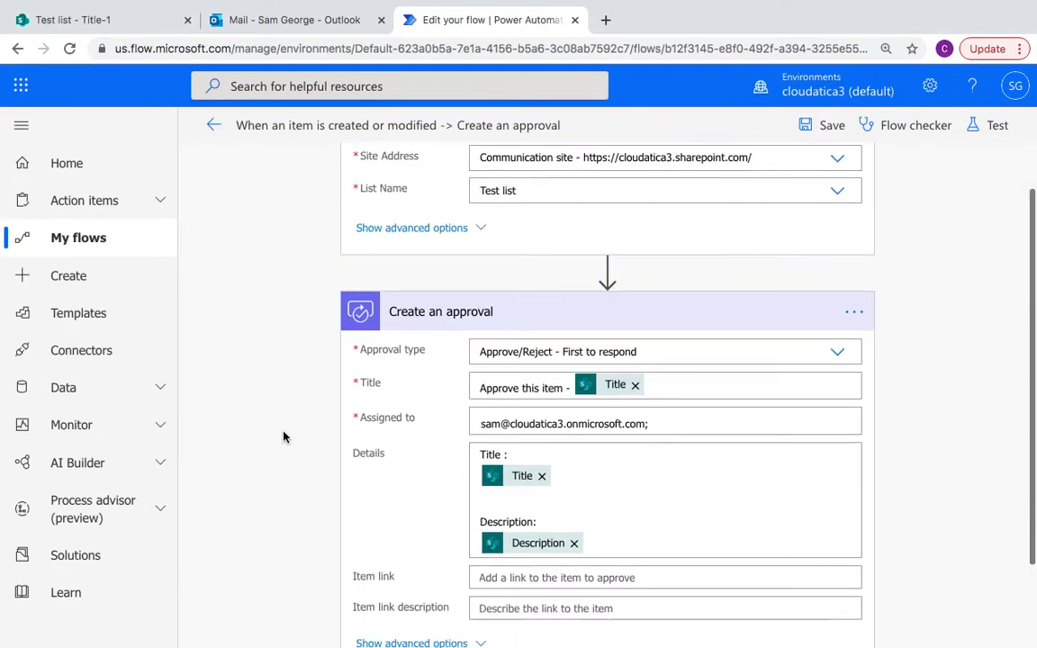
{"action": "scroll", "scroll_direction": "up", "scroll_amount": 3}
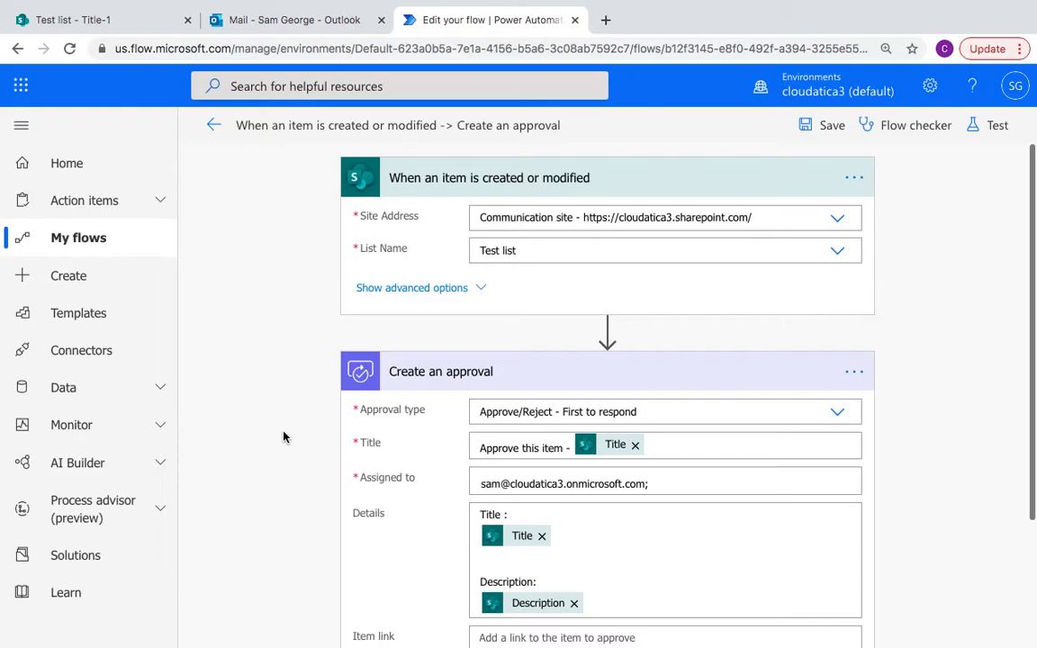
{"action": "scroll", "scroll_direction": "down", "scroll_amount": 3}
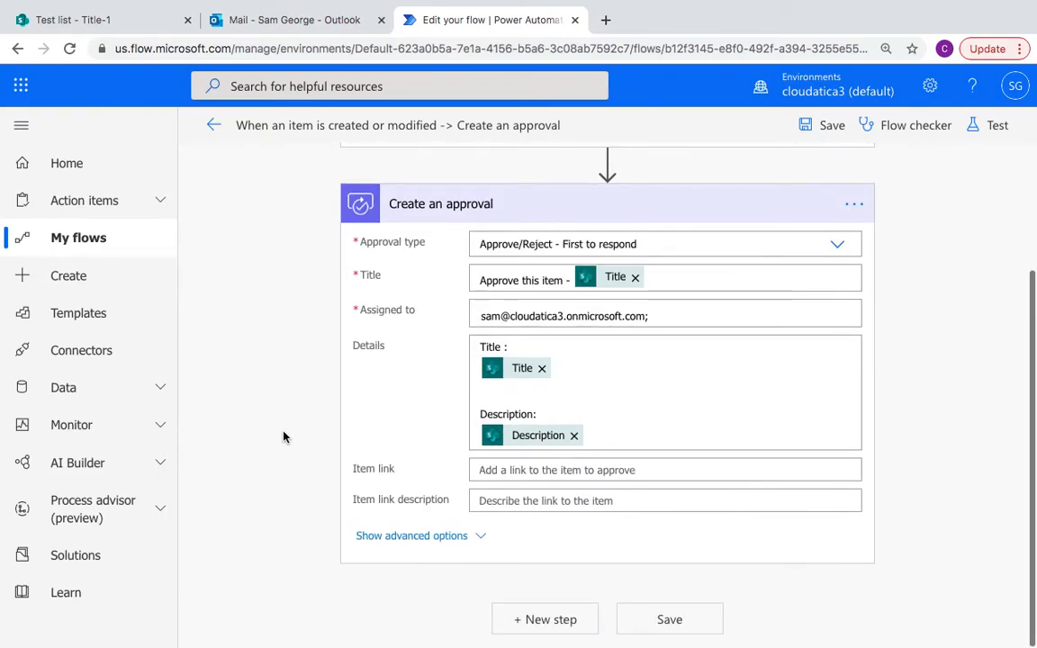
{"action": "scroll", "scroll_direction": "up", "scroll_amount": 3}
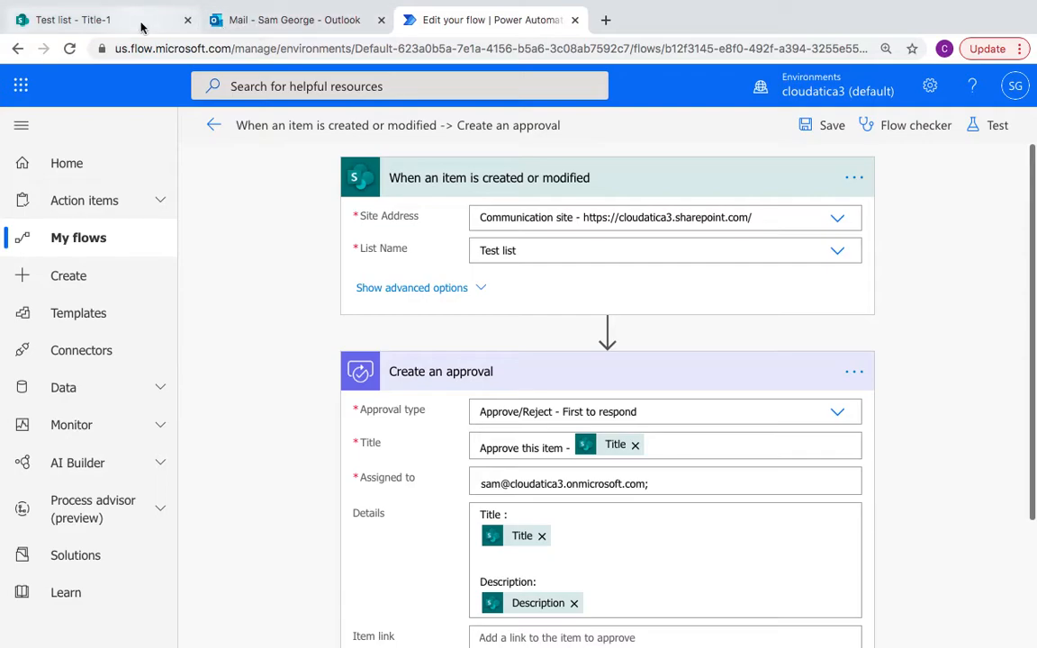
{"action": "left_click", "coordinate": [72, 19]}
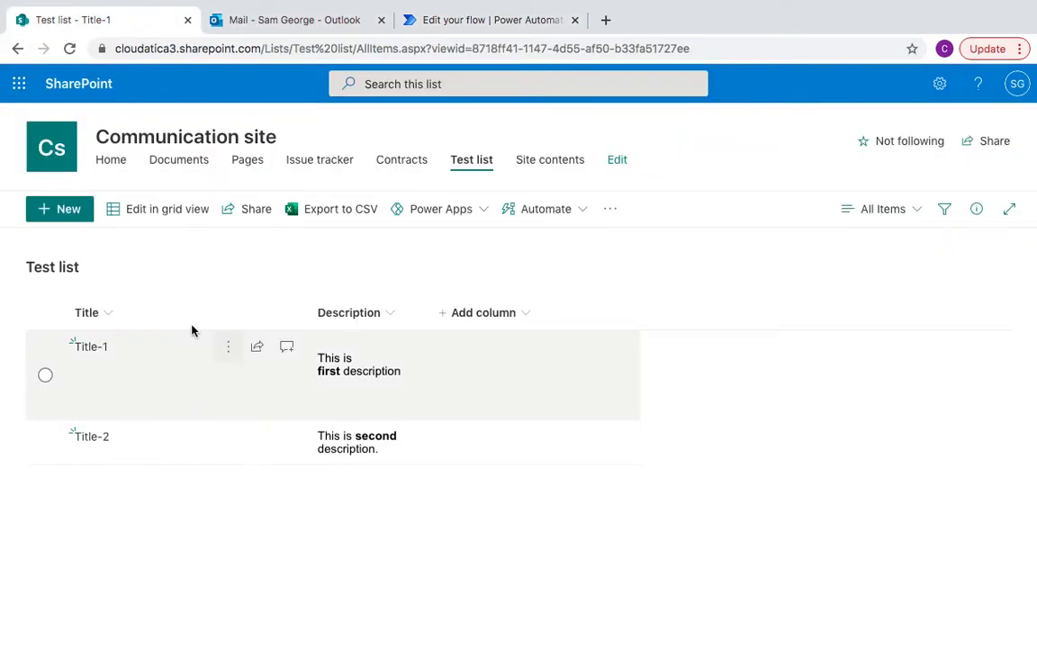
{"action": "mouse_move", "coordinate": [472, 159]}
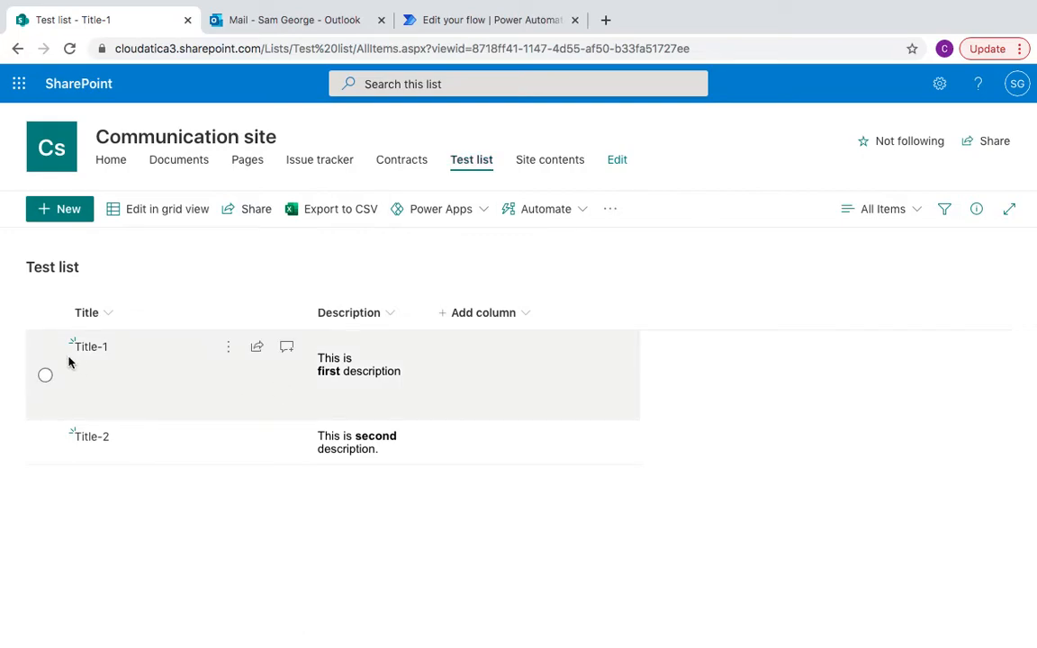
{"action": "mouse_move", "coordinate": [90, 351]}
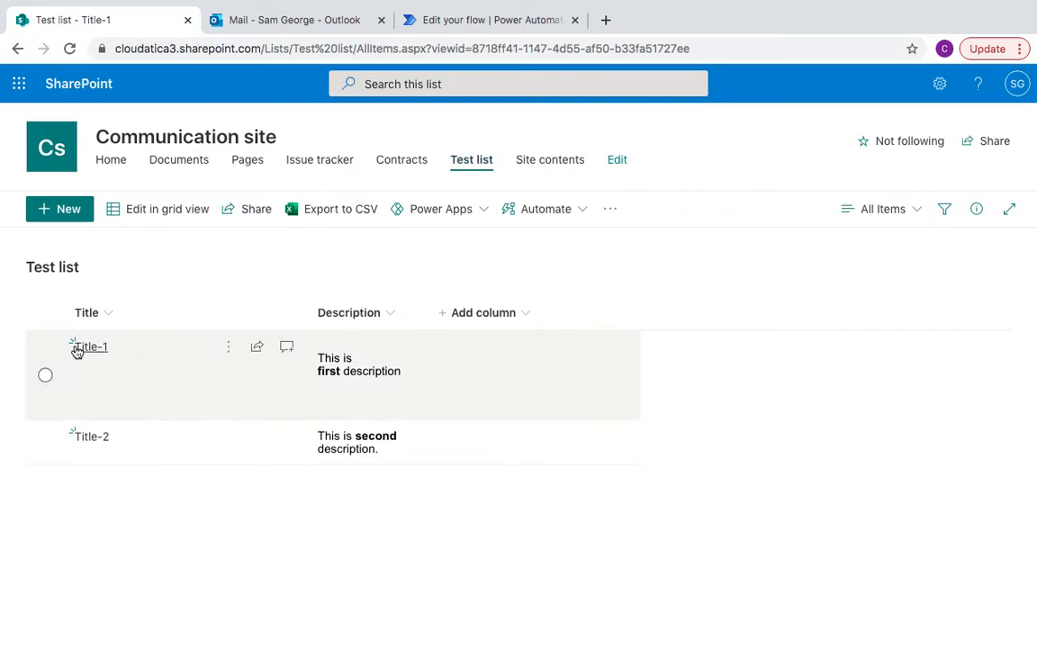
{"action": "mouse_move", "coordinate": [414, 351]}
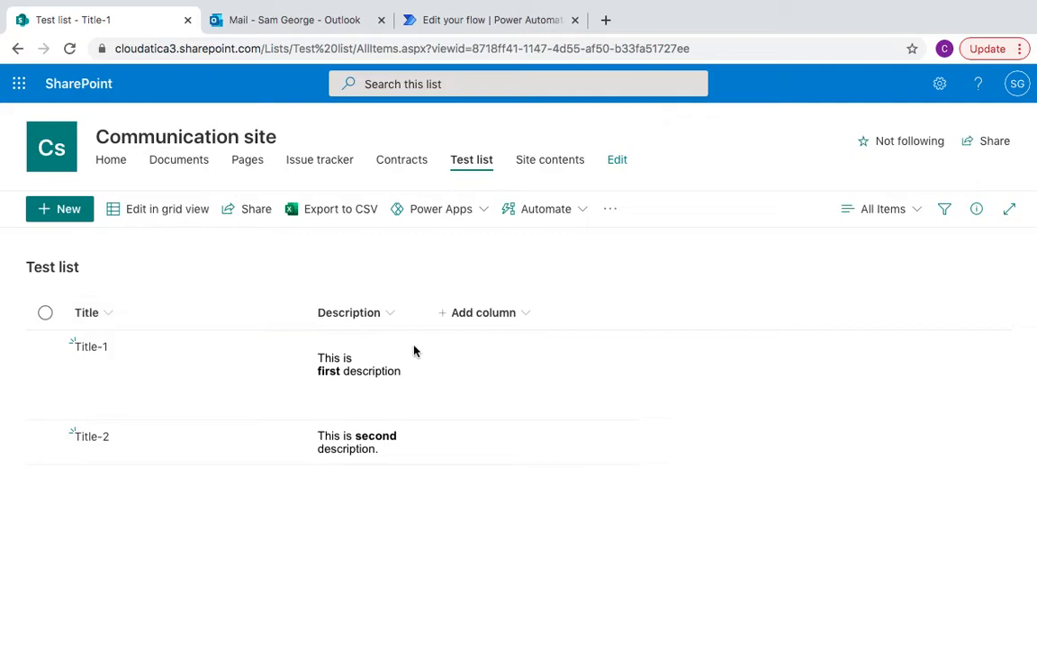
{"action": "mouse_move", "coordinate": [91, 360]}
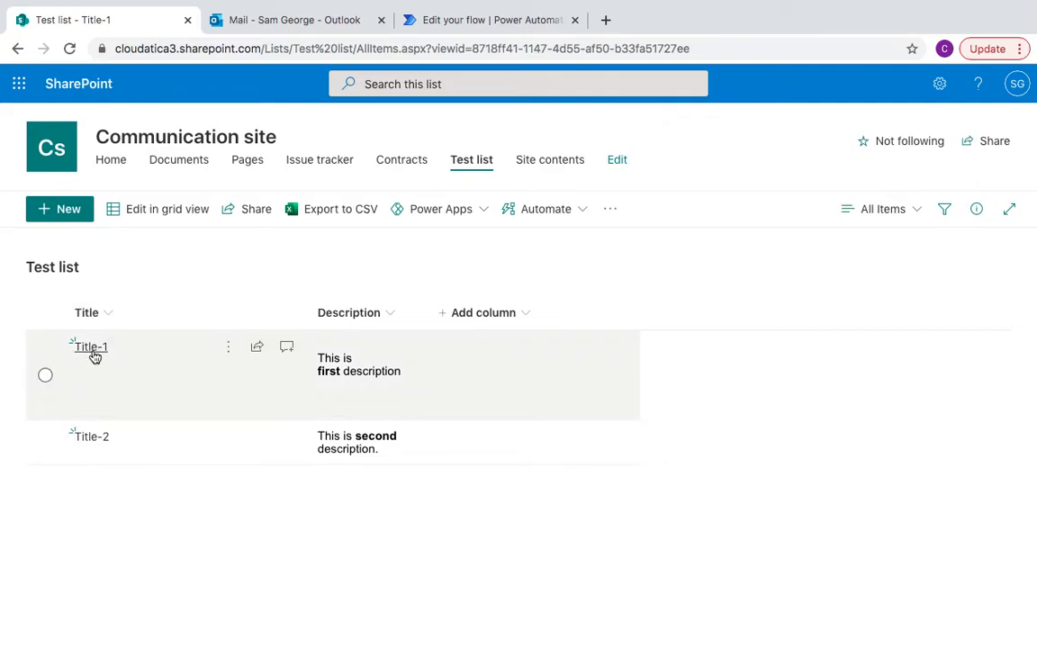
Open Title-1's description in edit mode, select the bold 'first', and cancel.
{"action": "left_click", "coordinate": [90, 347]}
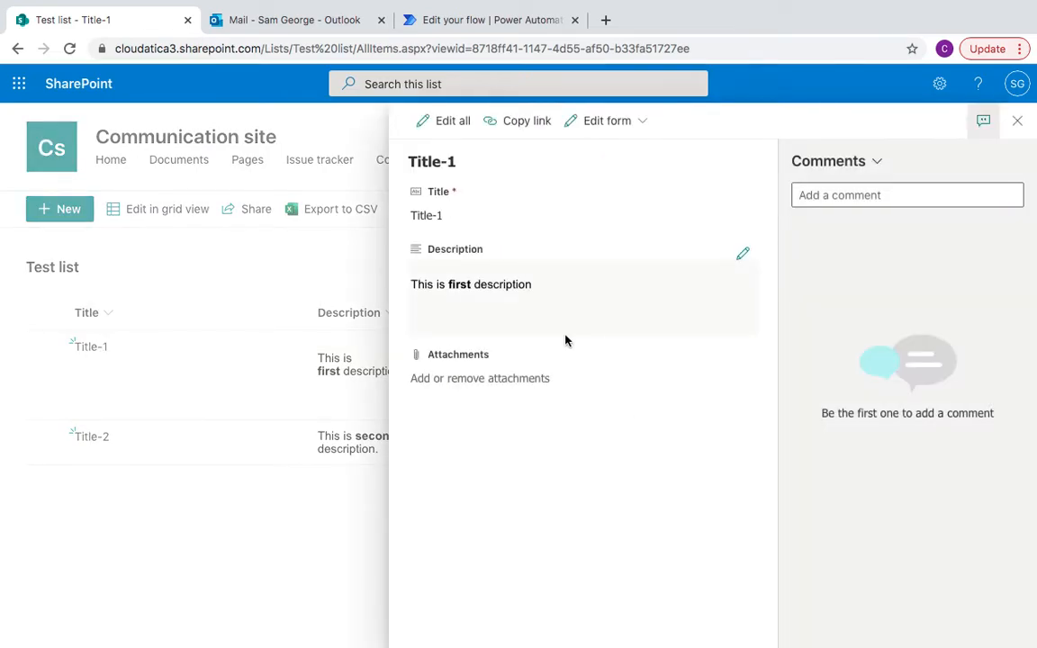
{"action": "left_click", "coordinate": [490, 284]}
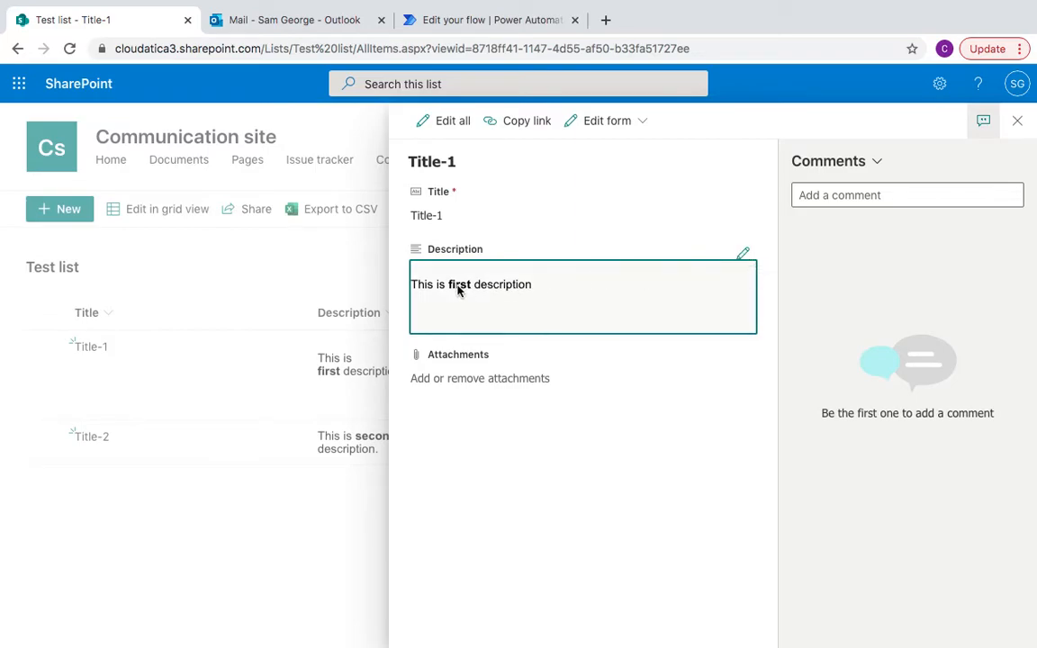
{"action": "left_click", "coordinate": [743, 255]}
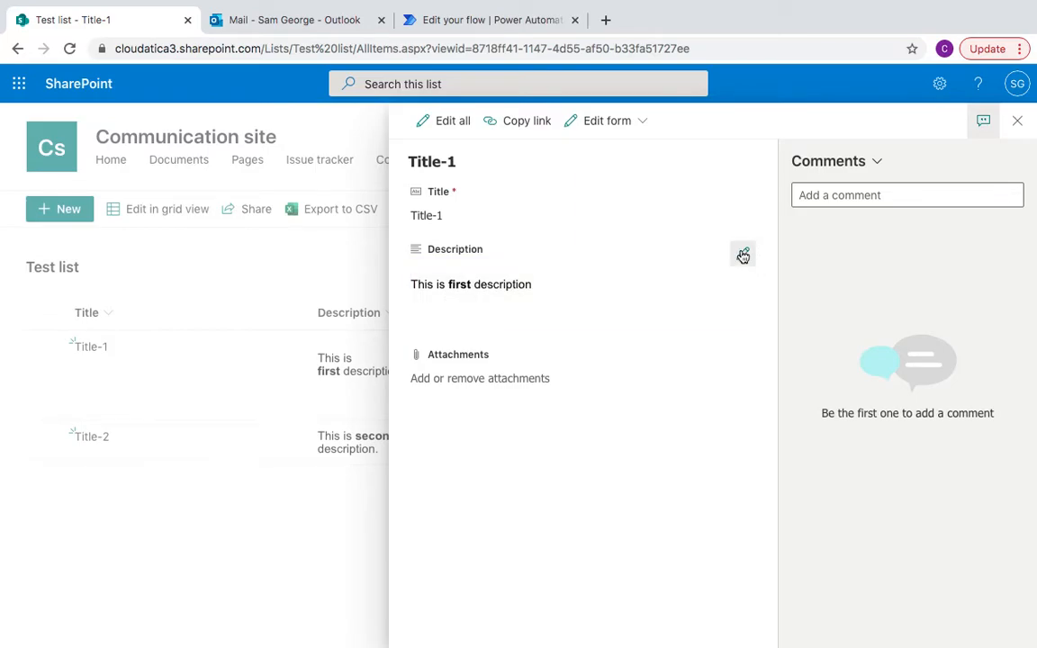
{"action": "left_click", "coordinate": [743, 255]}
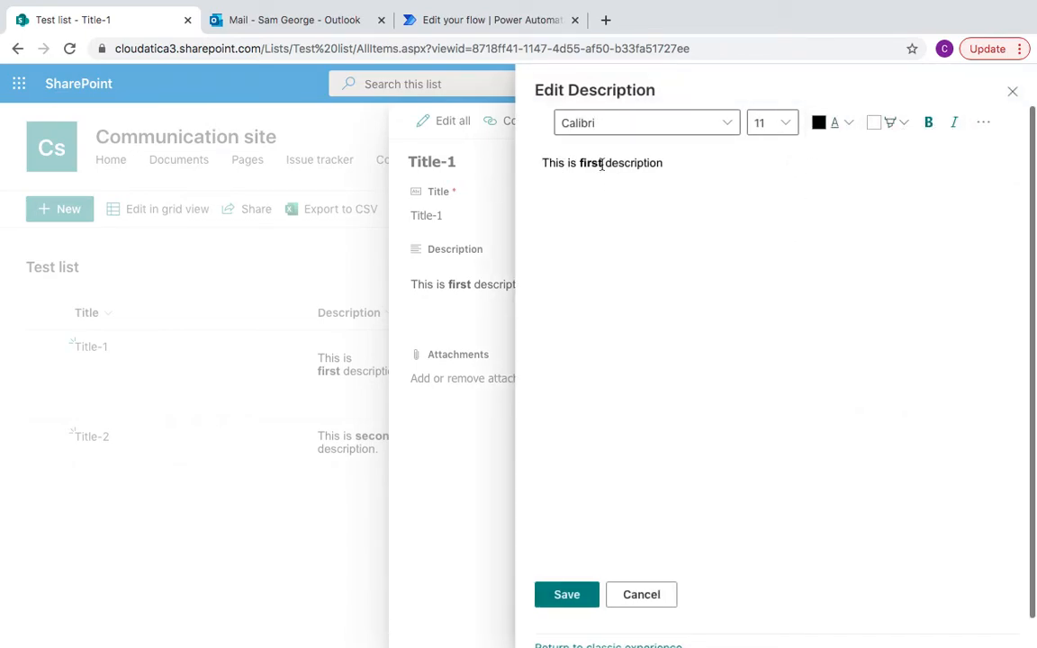
{"action": "double_click", "coordinate": [589, 163]}
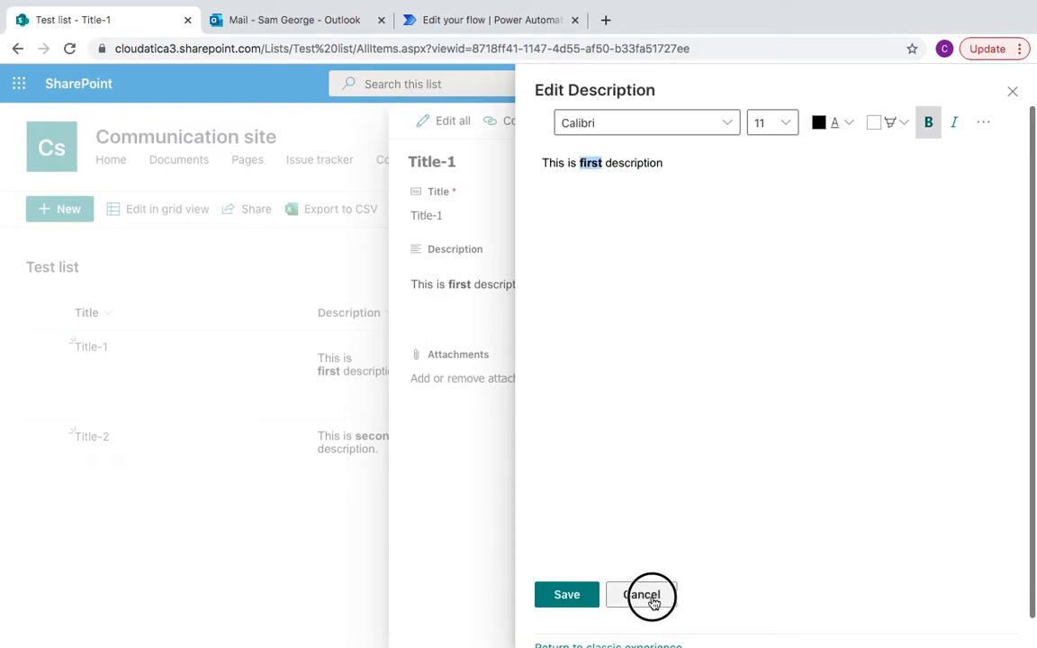
{"action": "left_click", "coordinate": [641, 595]}
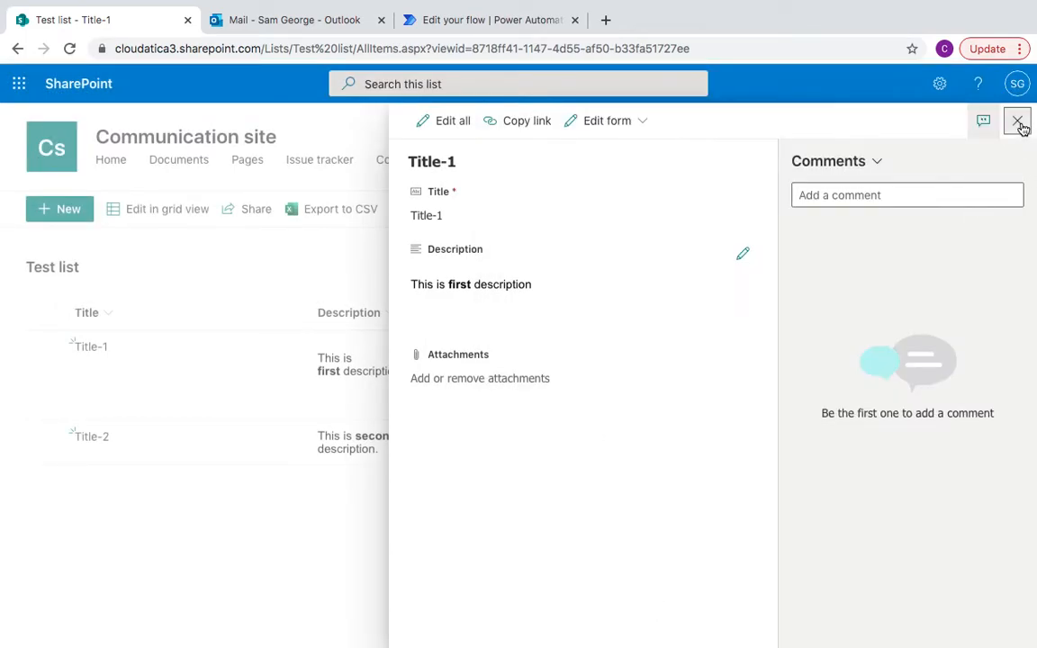
Scroll through the trigger and Create an approval action, briefly revisiting SharePoint.
{"action": "left_click", "coordinate": [491, 20]}
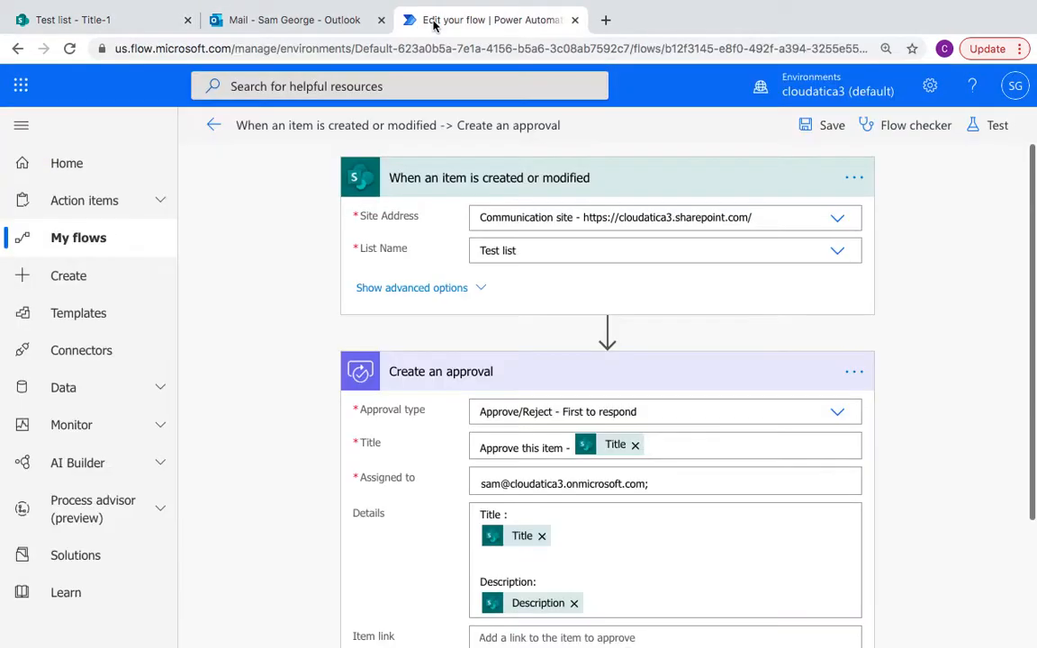
{"action": "mouse_move", "coordinate": [482, 184]}
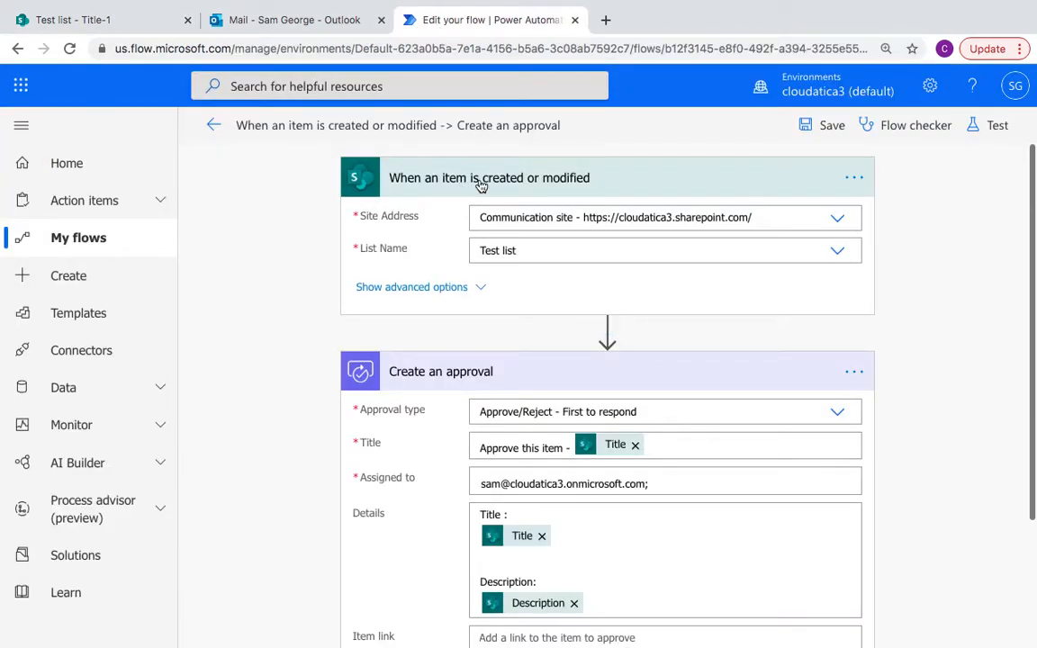
{"action": "mouse_move", "coordinate": [341, 244]}
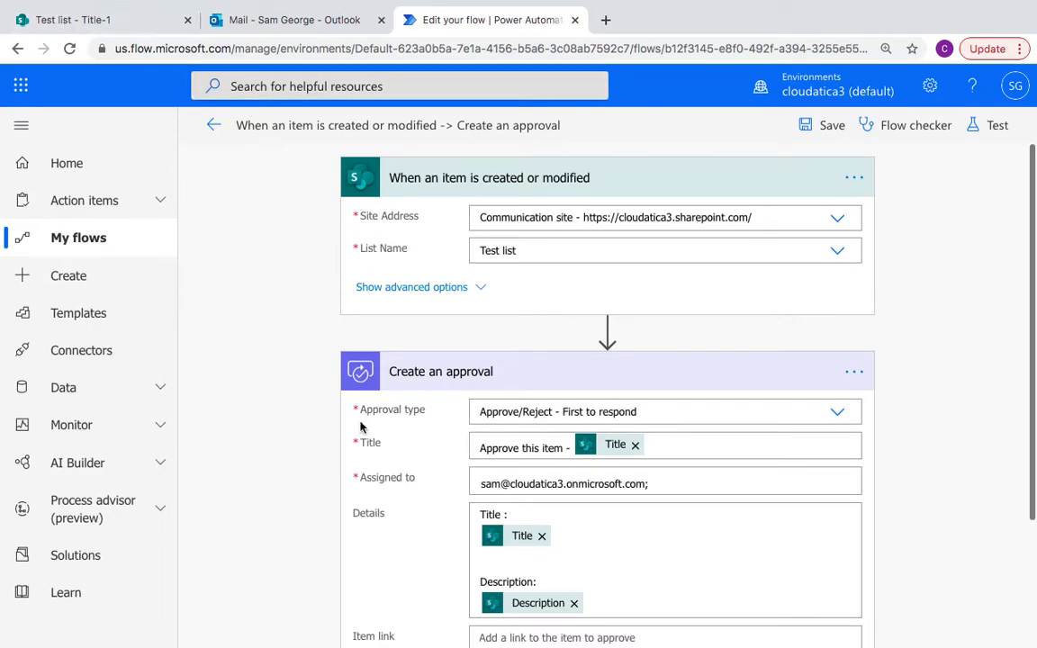
{"action": "scroll", "scroll_direction": "down", "scroll_amount": 3}
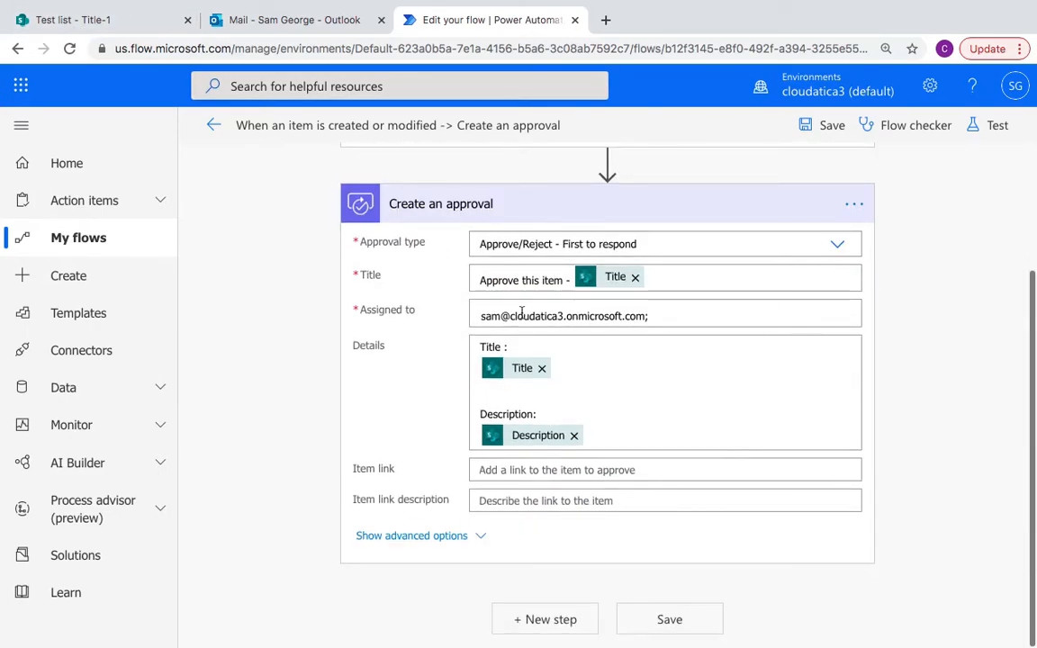
{"action": "mouse_move", "coordinate": [635, 280]}
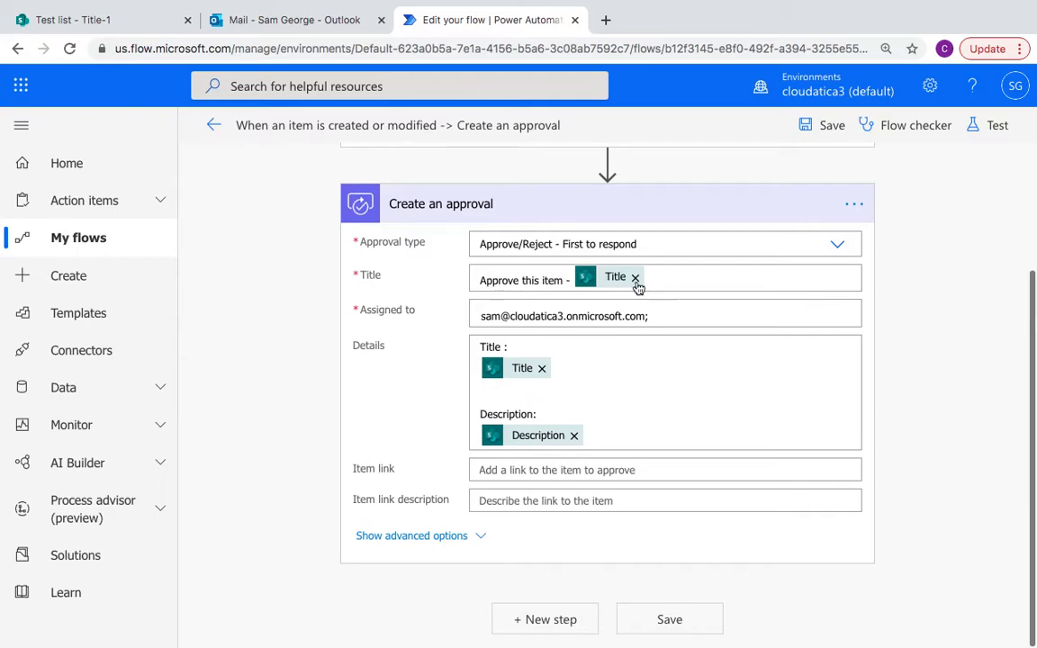
{"action": "scroll", "scroll_direction": "up", "scroll_amount": 3}
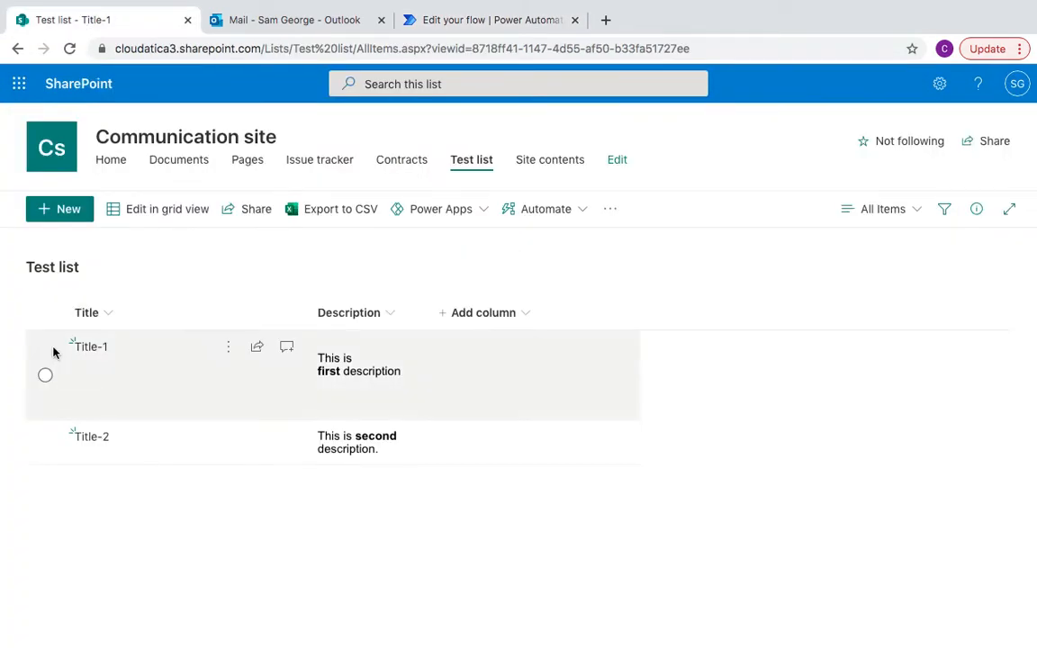
{"action": "left_click", "coordinate": [486, 20]}
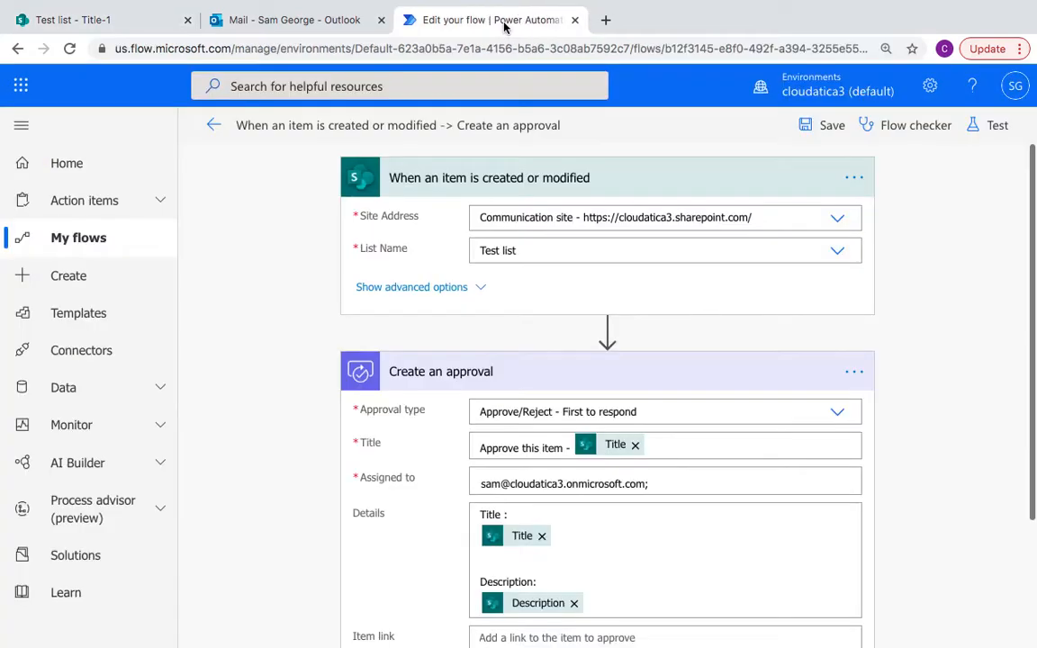
{"action": "scroll", "scroll_direction": "down", "scroll_amount": 3}
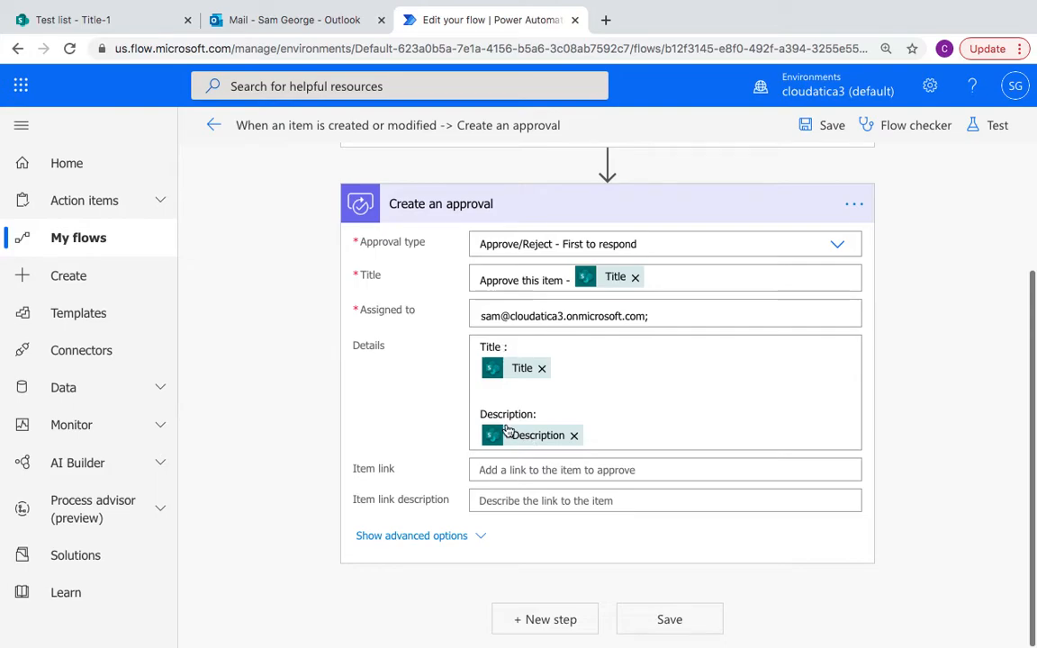
{"action": "mouse_move", "coordinate": [702, 415]}
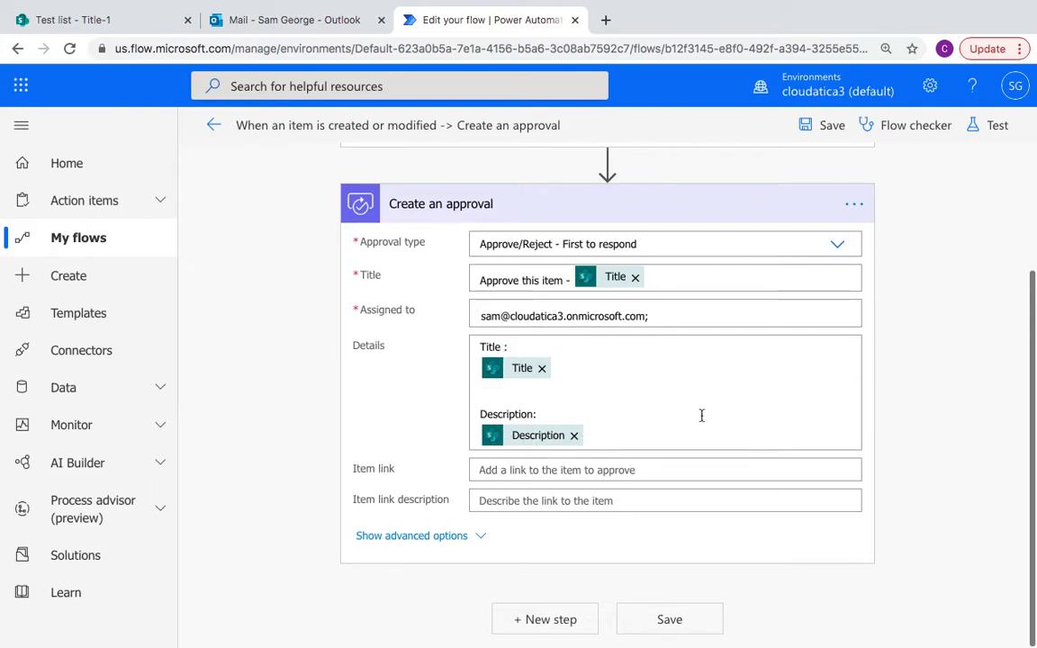
{"action": "scroll", "scroll_direction": "up", "scroll_amount": 3}
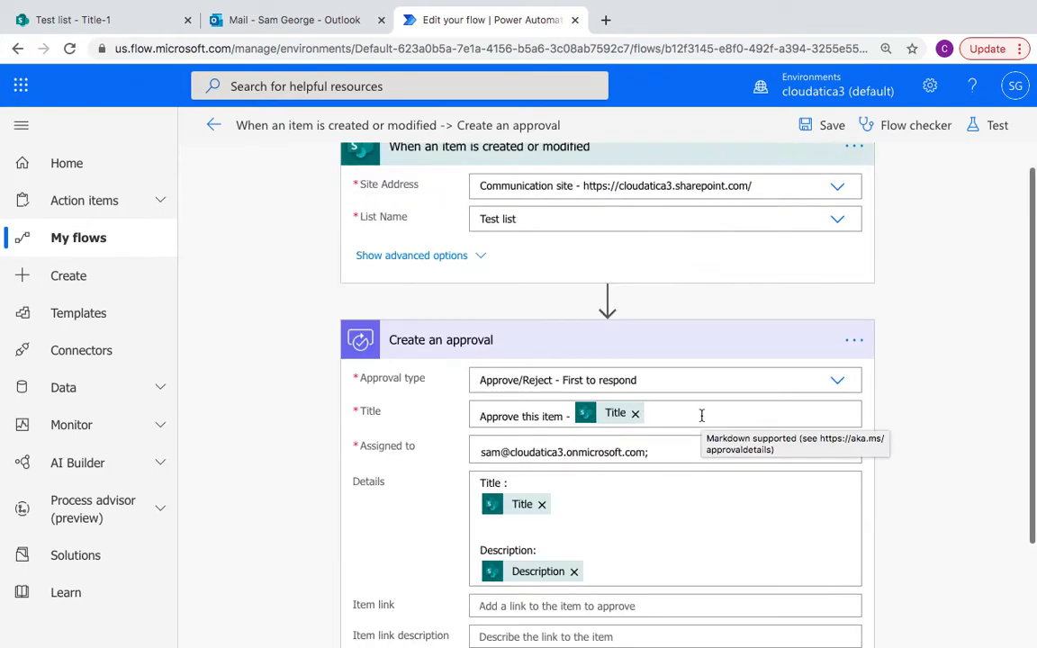
{"action": "scroll", "scroll_direction": "down", "scroll_amount": 3}
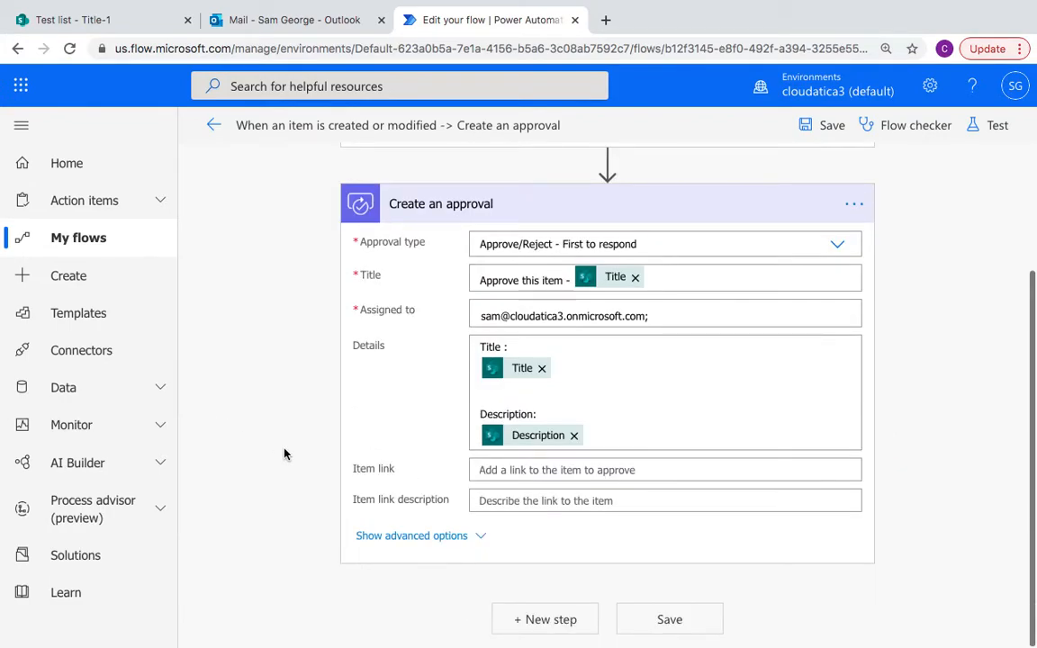
{"action": "scroll", "scroll_direction": "up", "scroll_amount": 3}
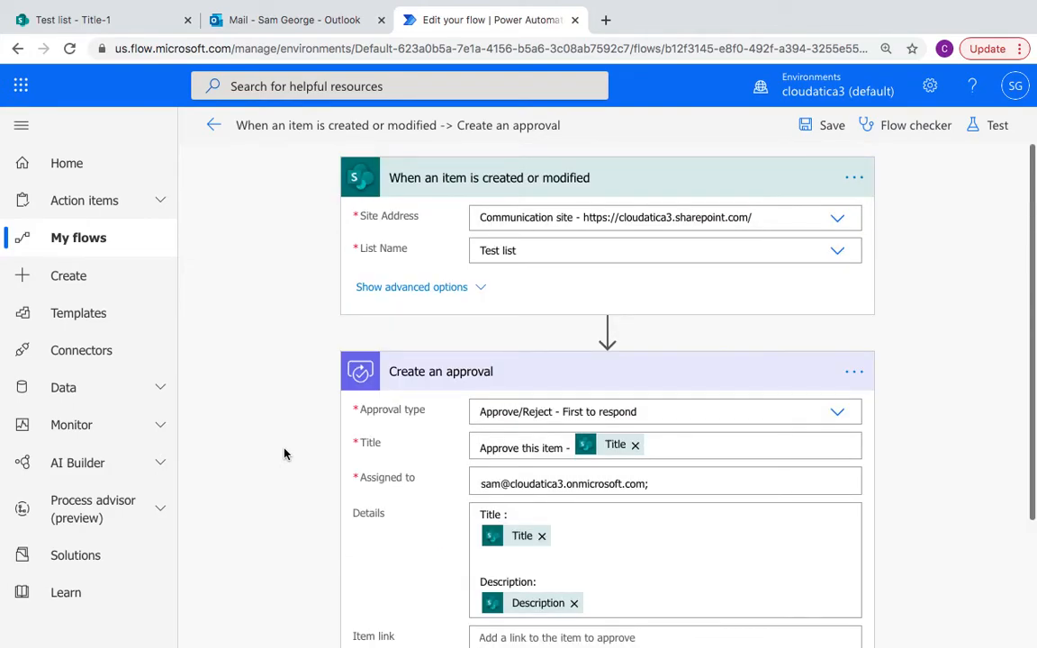
{"action": "mouse_move", "coordinate": [1007, 155]}
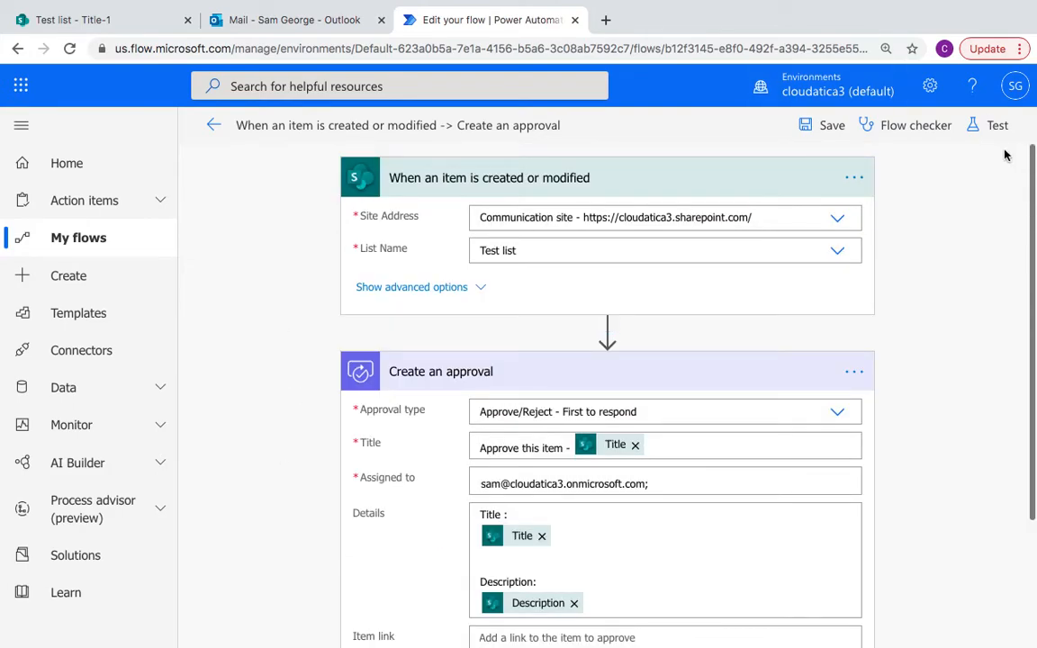
Start a manual flow test, then go to the SharePoint Test list after checking Outlook.
{"action": "left_click", "coordinate": [997, 126]}
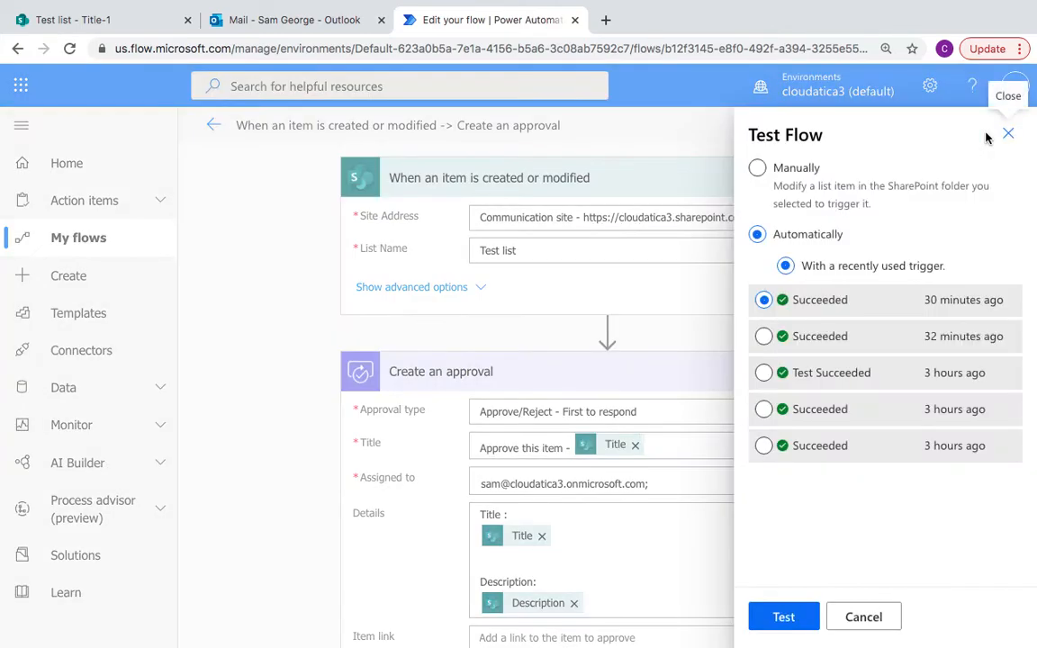
{"action": "left_click", "coordinate": [757, 167]}
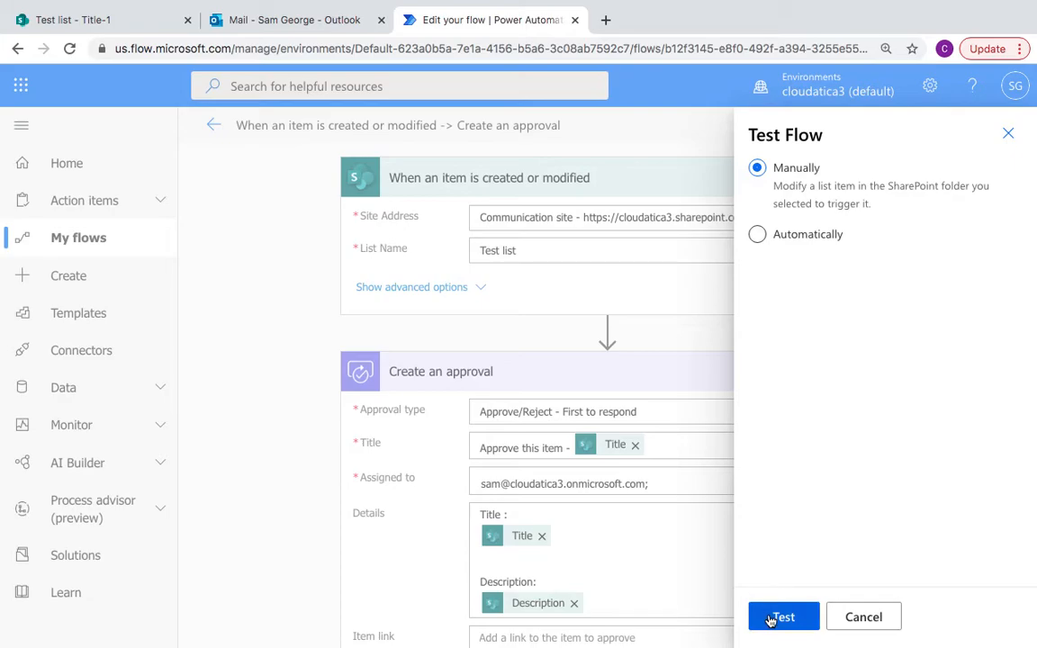
{"action": "left_click", "coordinate": [782, 617]}
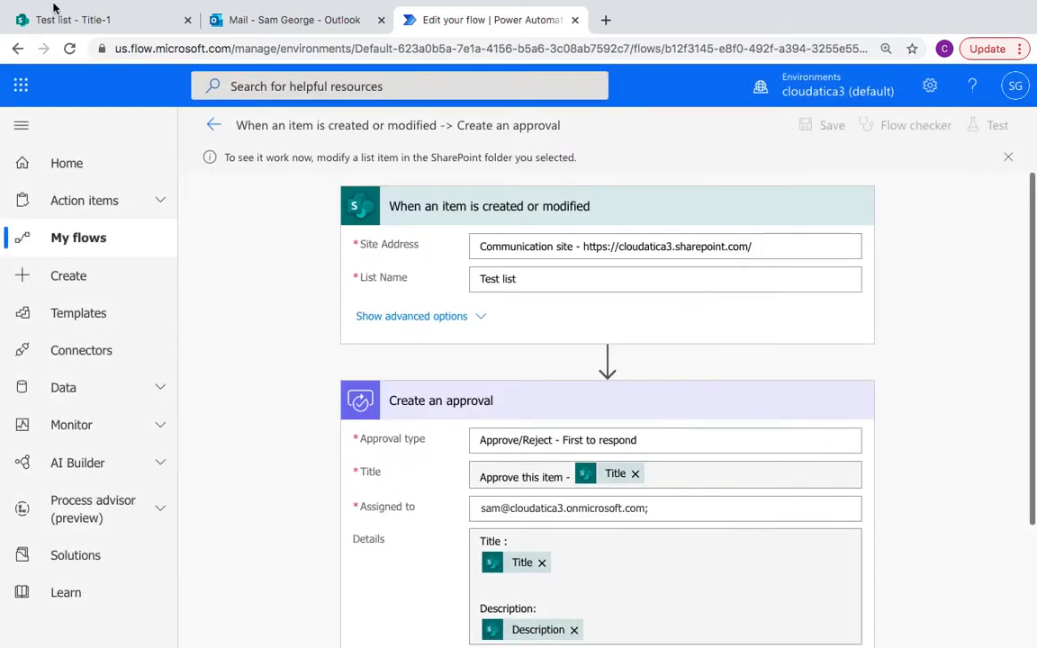
{"action": "left_click", "coordinate": [90, 20]}
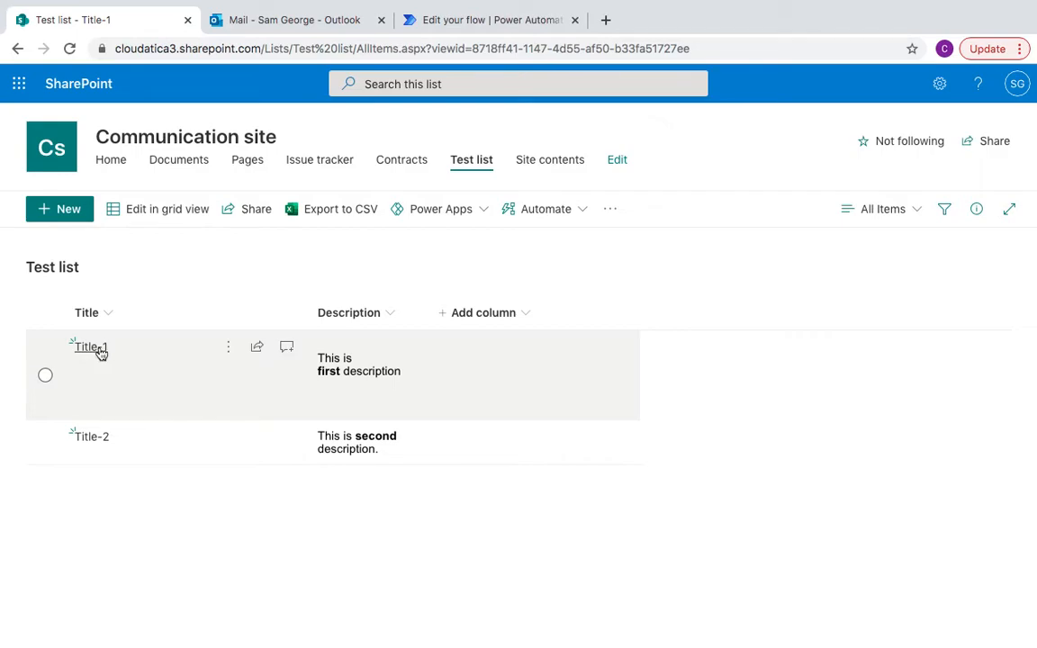
{"action": "mouse_move", "coordinate": [419, 357]}
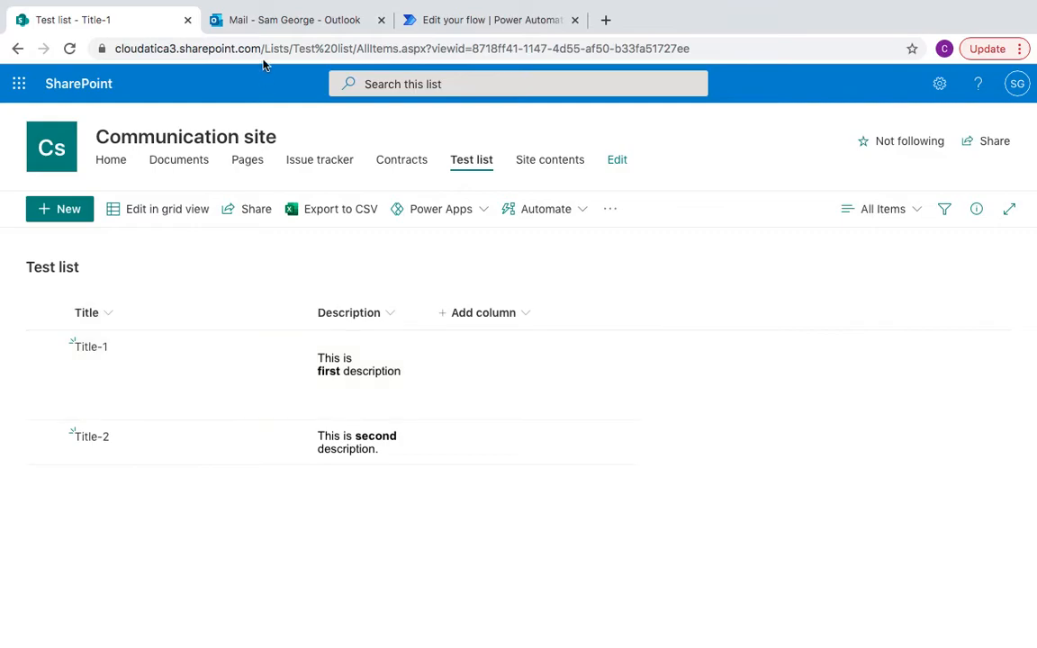
{"action": "left_click", "coordinate": [288, 19]}
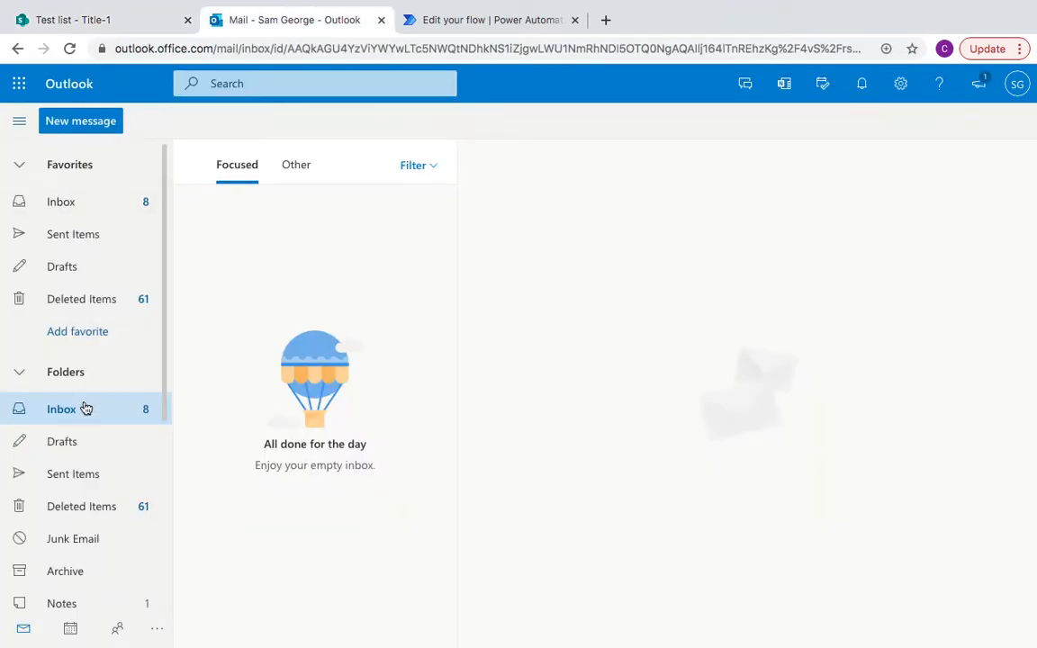
{"action": "left_click", "coordinate": [72, 19]}
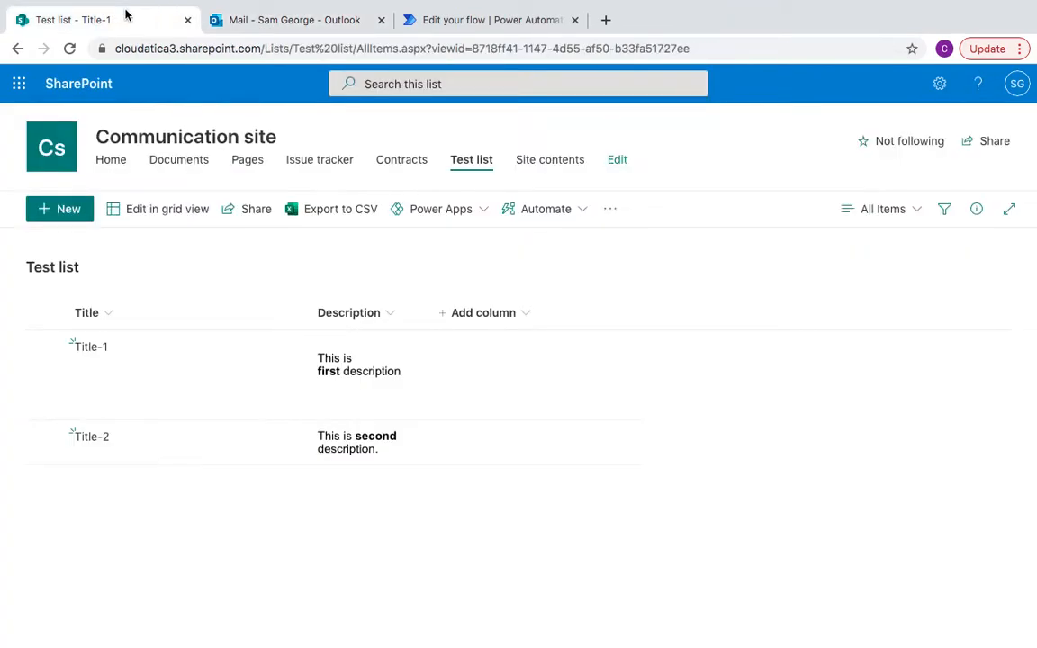
{"action": "mouse_move", "coordinate": [90, 351]}
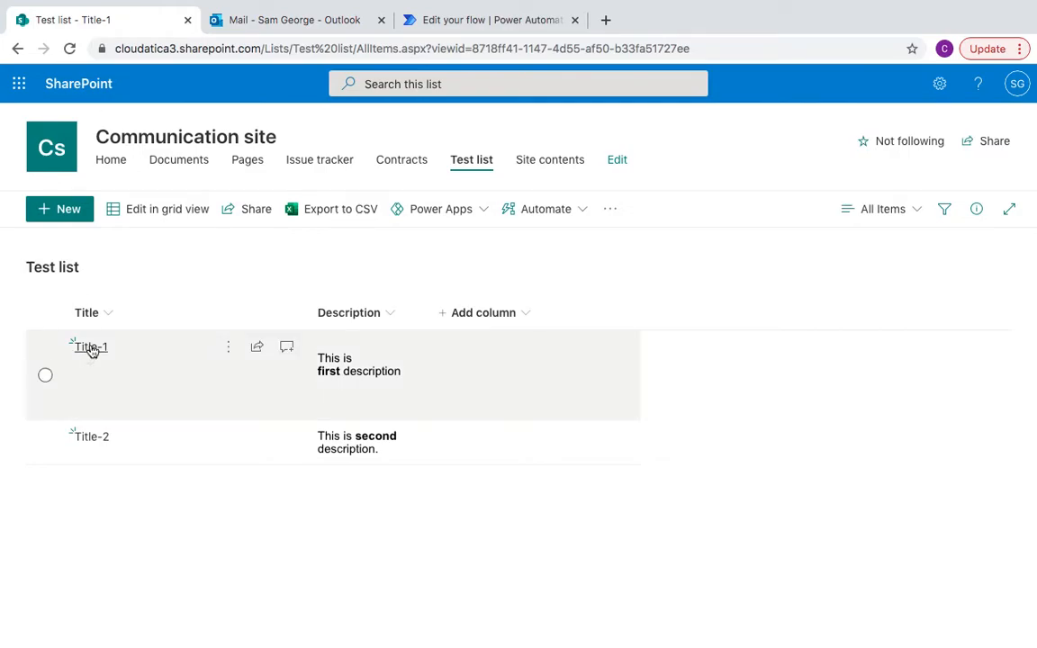
Append '1' to Title-1's description, save, close the item, and return to the flow.
{"action": "left_click", "coordinate": [89, 347]}
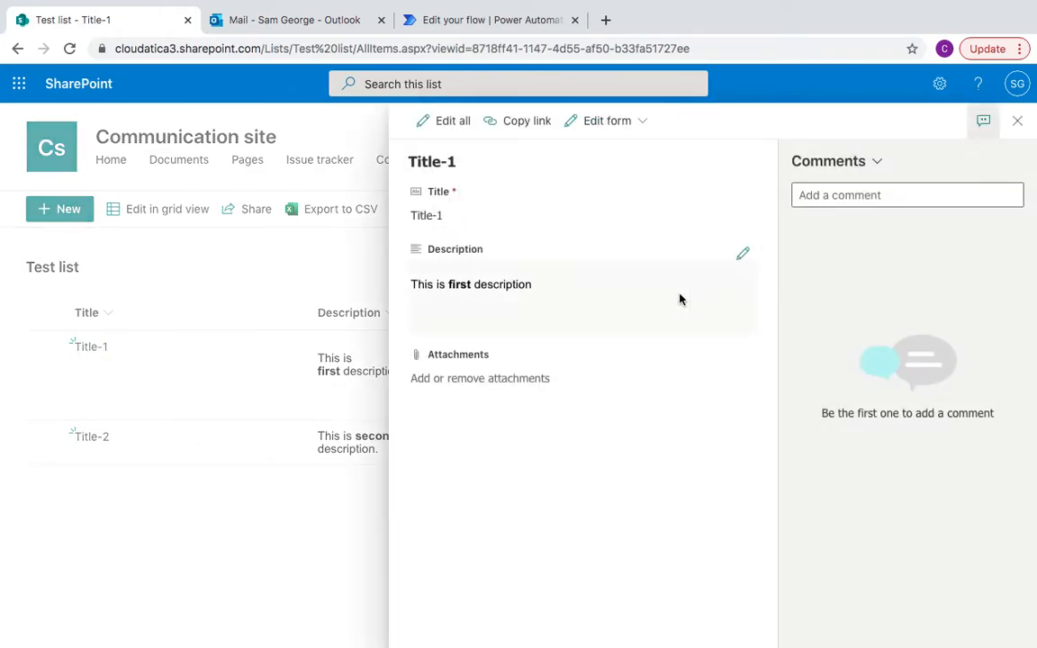
{"action": "left_click", "coordinate": [743, 253]}
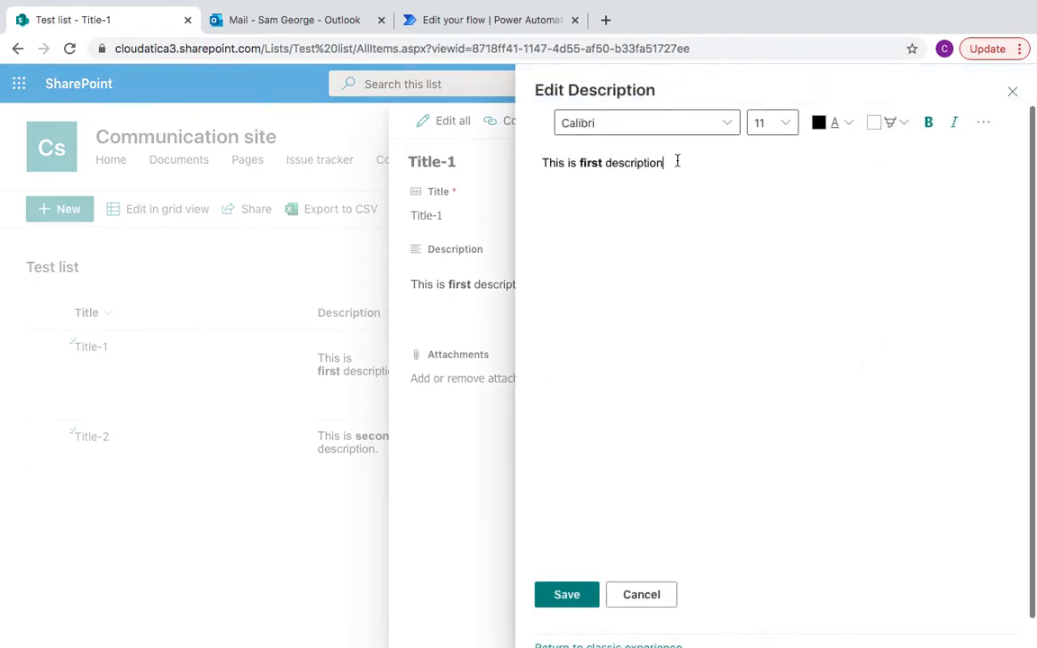
{"action": "type", "text": "1."}
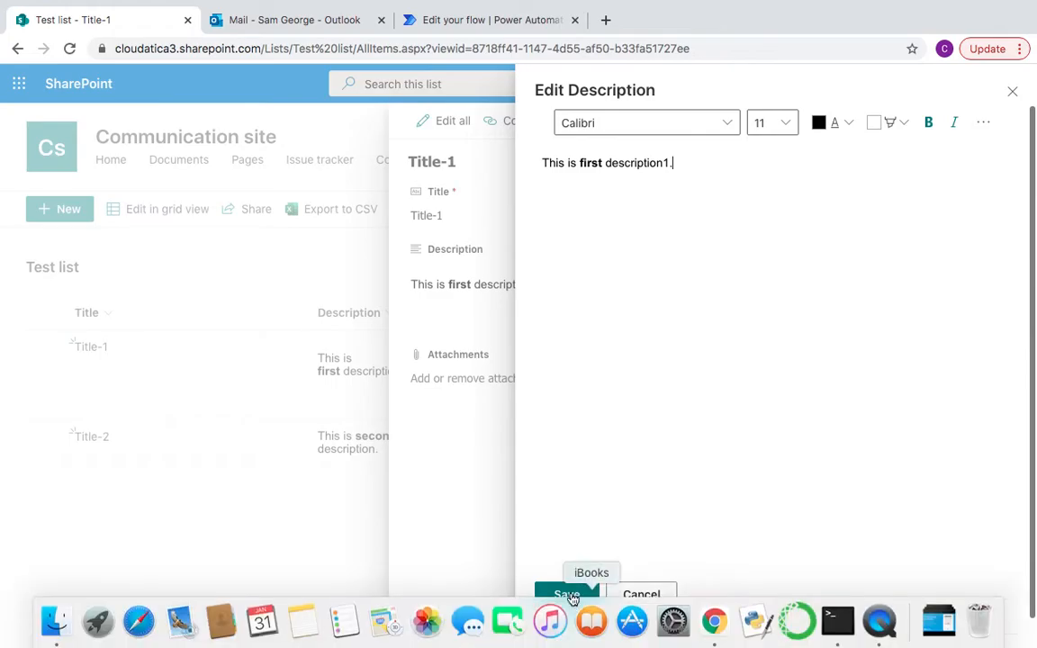
{"action": "left_click", "coordinate": [567, 593]}
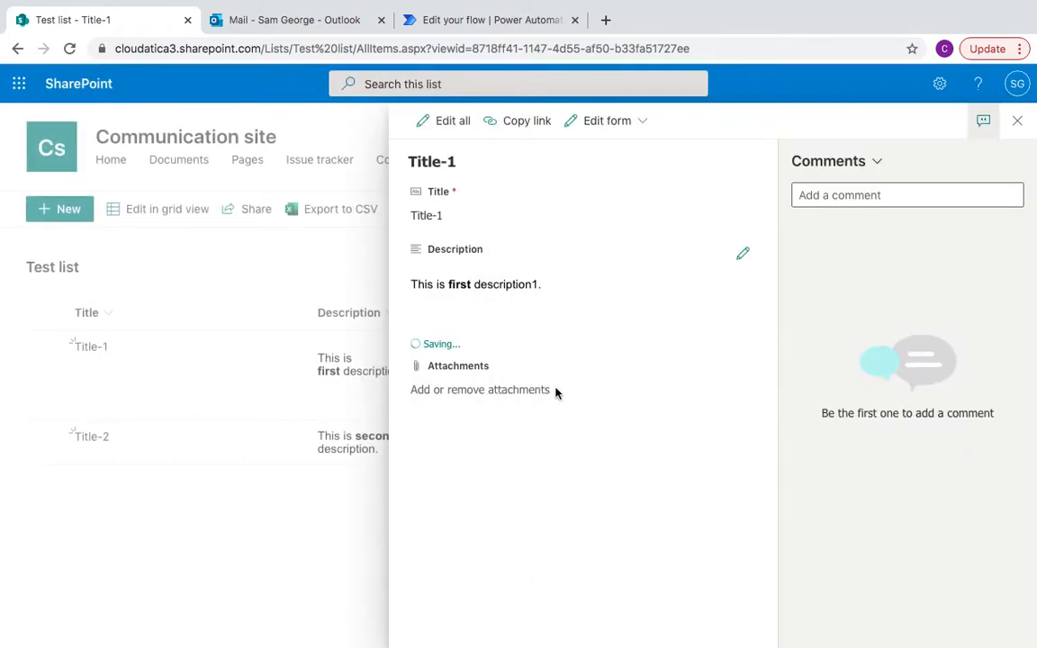
{"action": "left_click", "coordinate": [582, 284]}
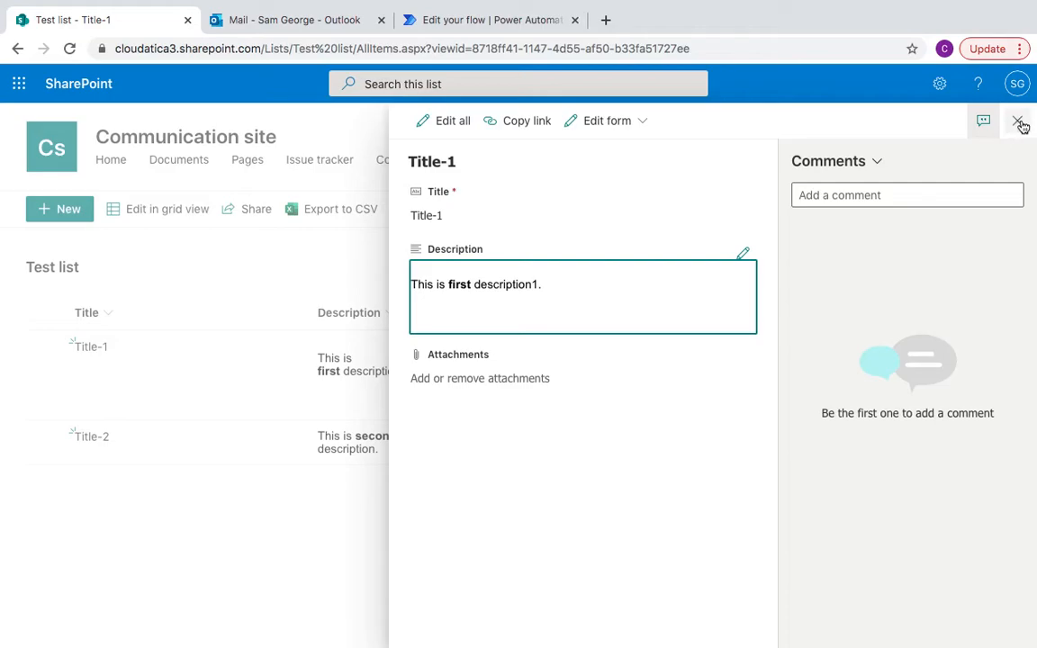
{"action": "left_click", "coordinate": [1020, 123]}
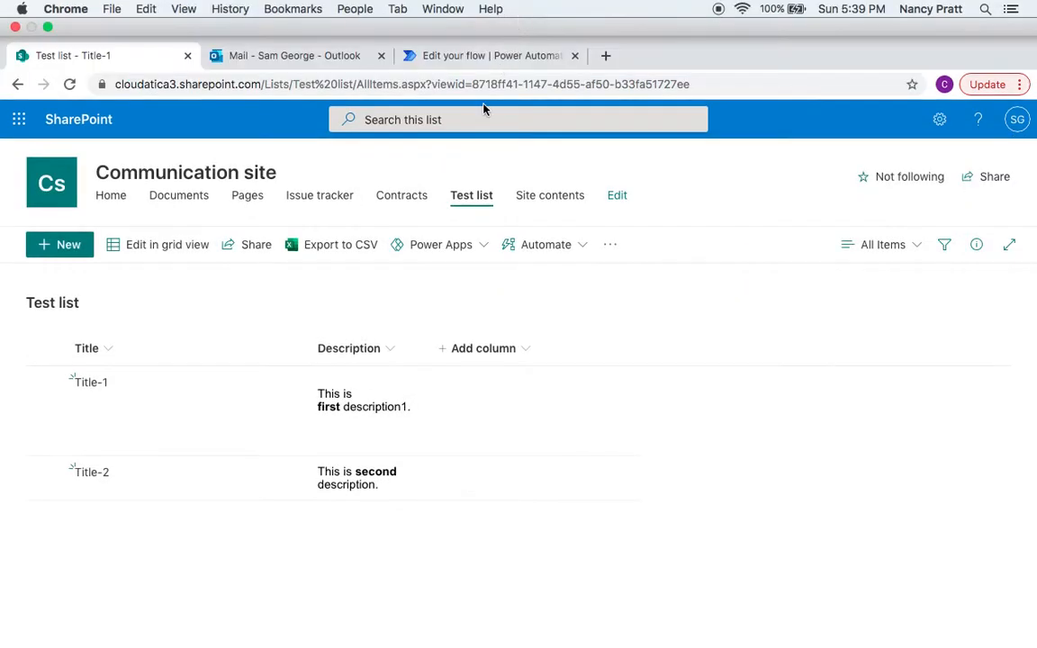
{"action": "left_click", "coordinate": [486, 55]}
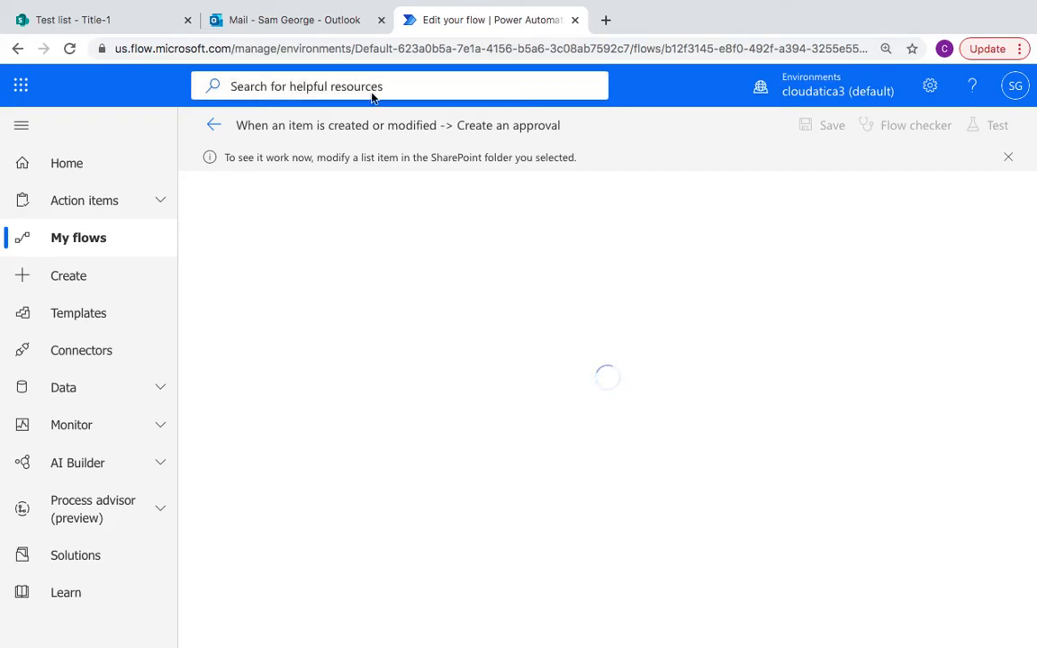
{"action": "mouse_move", "coordinate": [754, 275]}
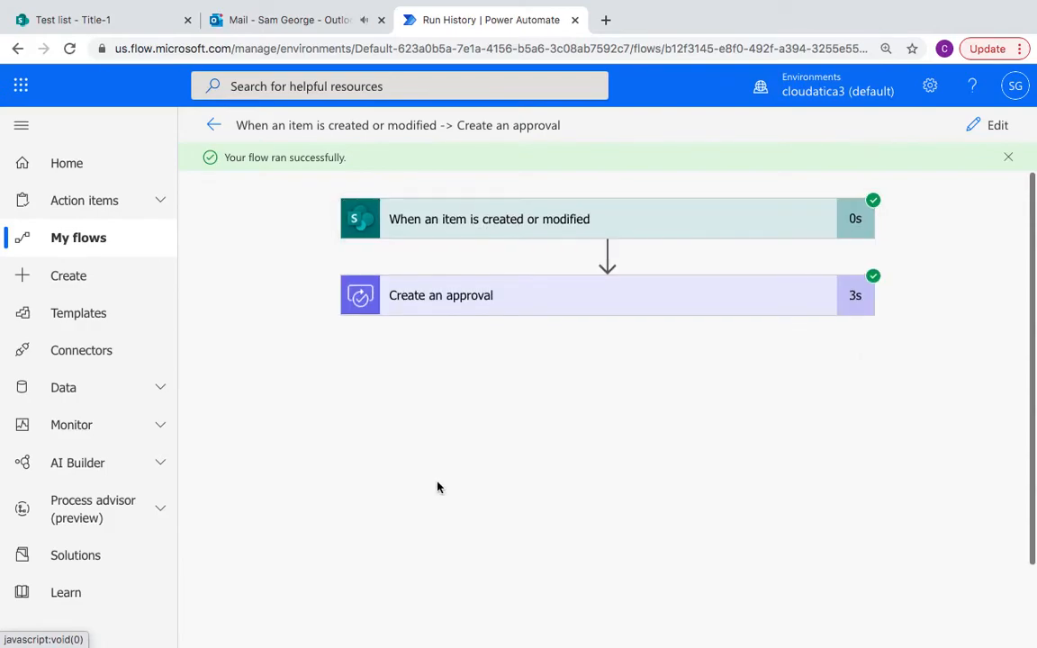
{"action": "mouse_move", "coordinate": [455, 304]}
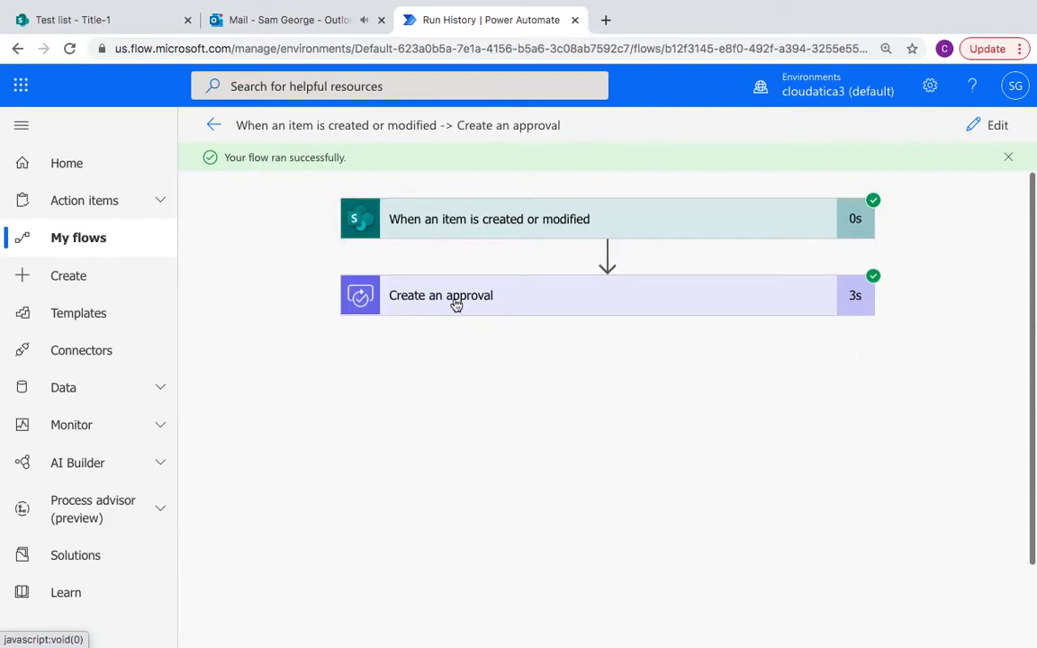
Switch to the Outlook mailbox once the test run succeeds.
{"action": "left_click", "coordinate": [284, 19]}
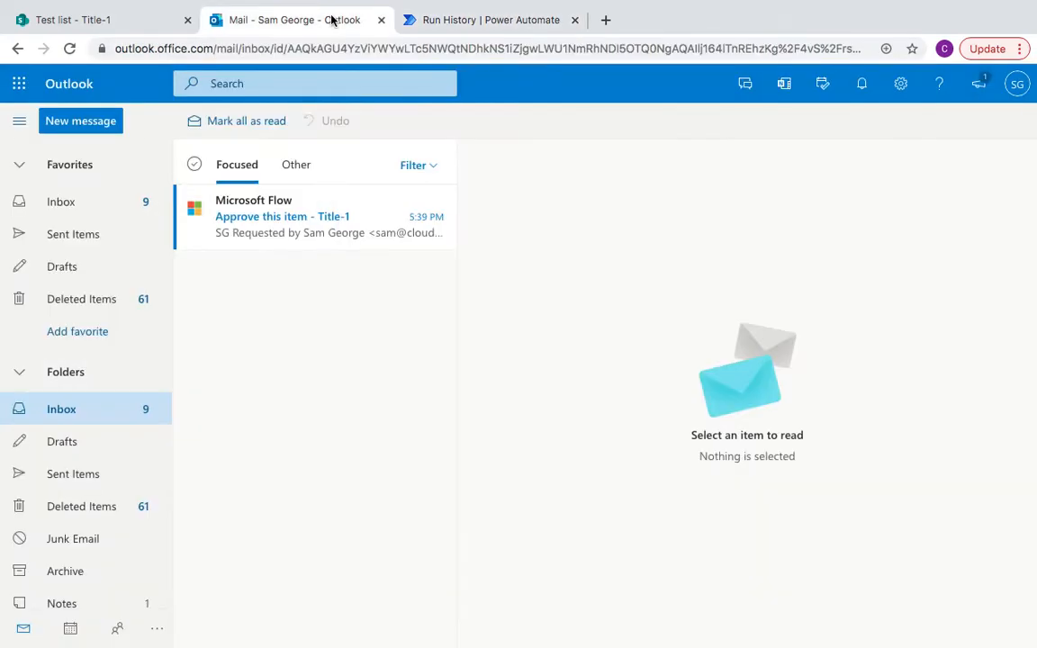
Open the 'Approve this item - Title-1' email and inspect its raw-HTML Description.
{"action": "left_click", "coordinate": [306, 216]}
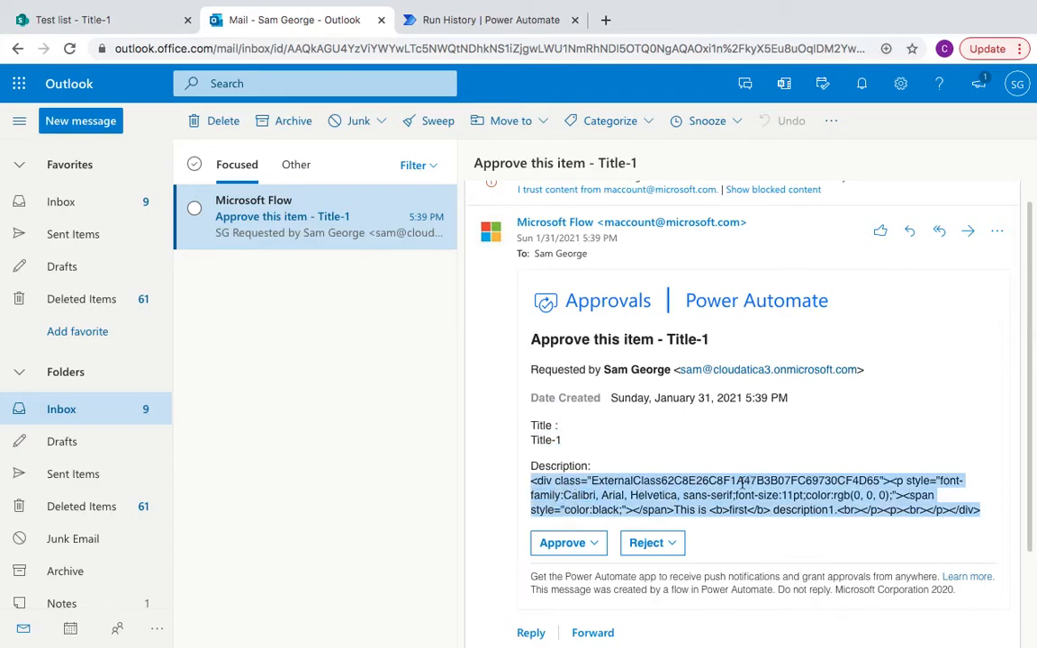
{"action": "left_click", "coordinate": [643, 495]}
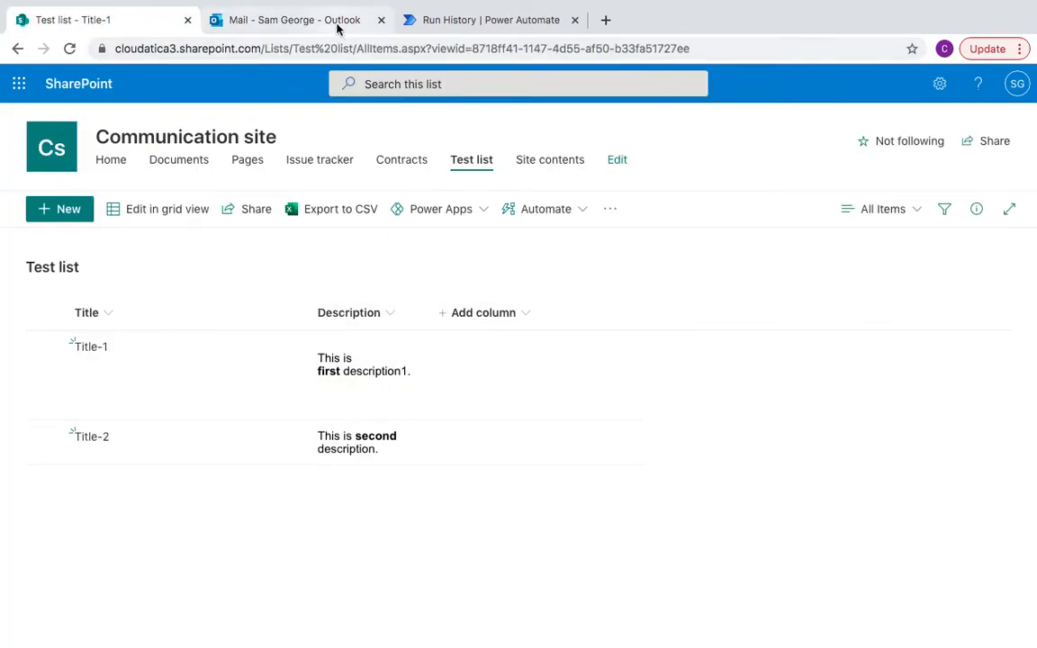
{"action": "left_click", "coordinate": [288, 19]}
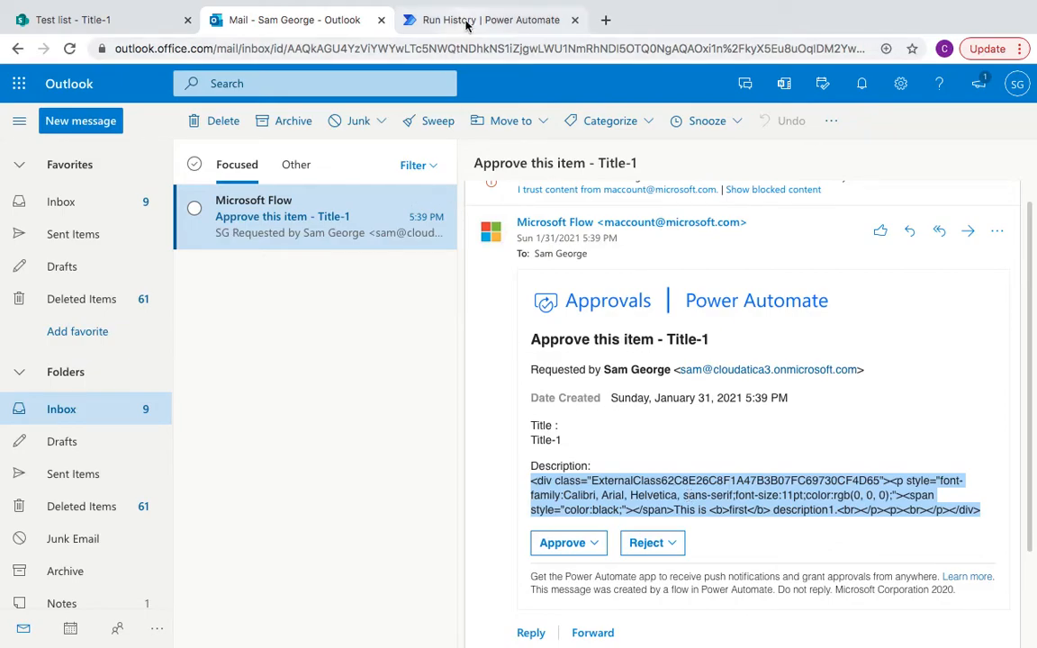
Edit the flow, insert an action after the trigger, and search 'html' for Html to text.
{"action": "left_click", "coordinate": [489, 20]}
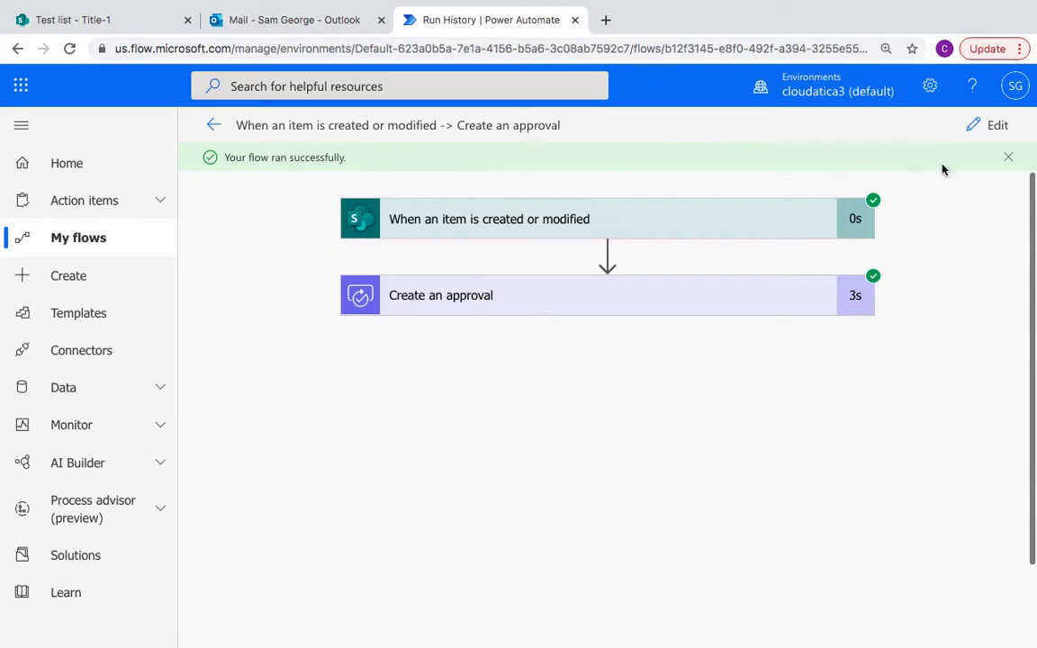
{"action": "left_click", "coordinate": [997, 125]}
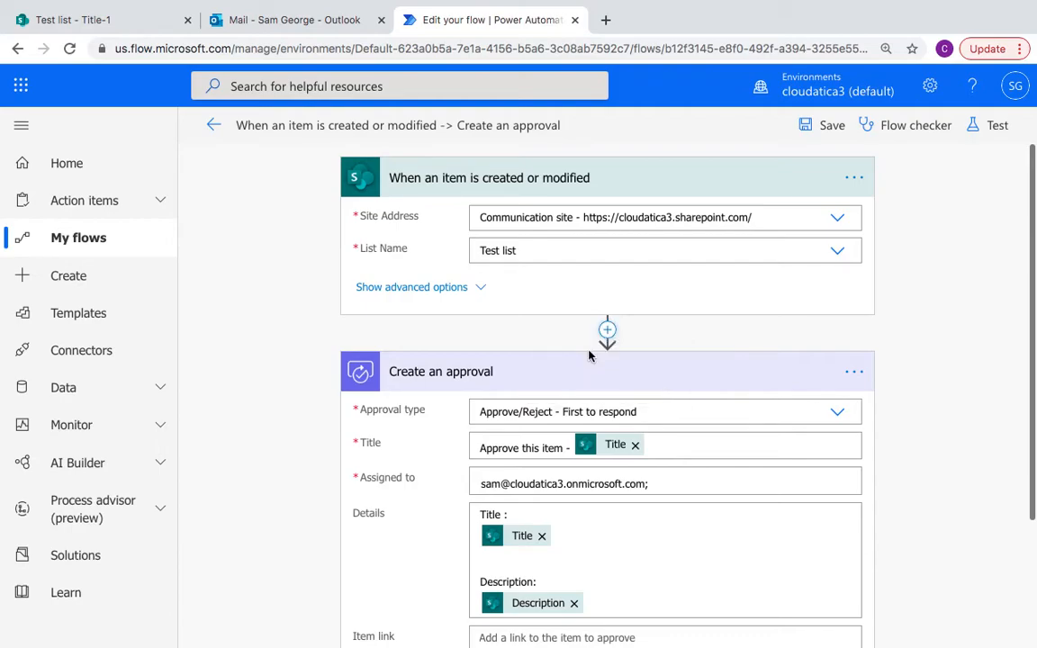
{"action": "left_click", "coordinate": [607, 331]}
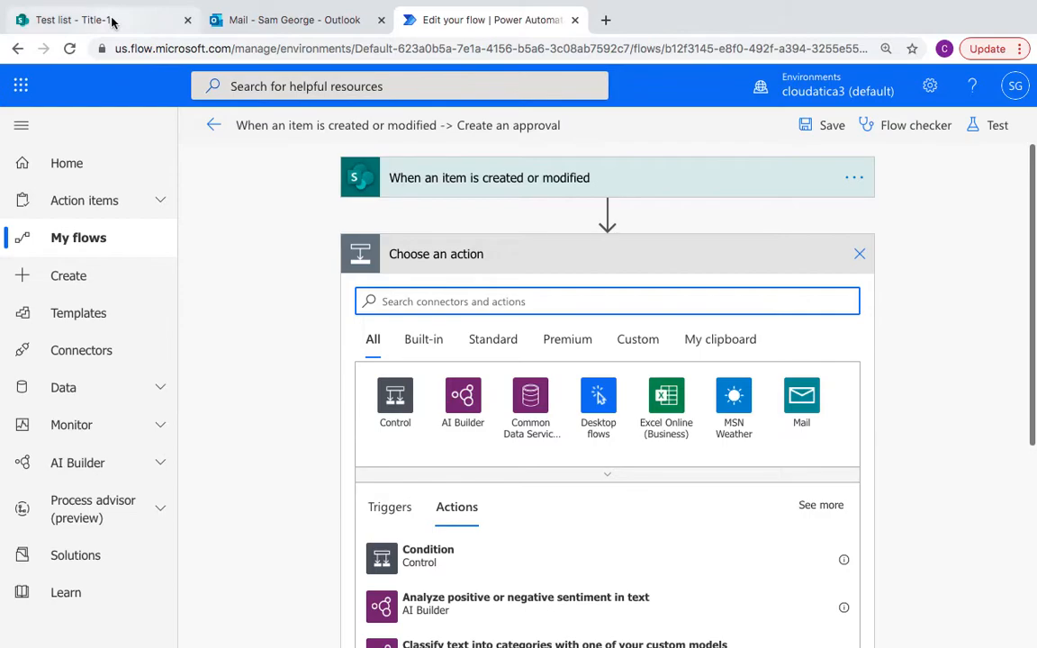
{"action": "left_click", "coordinate": [90, 19]}
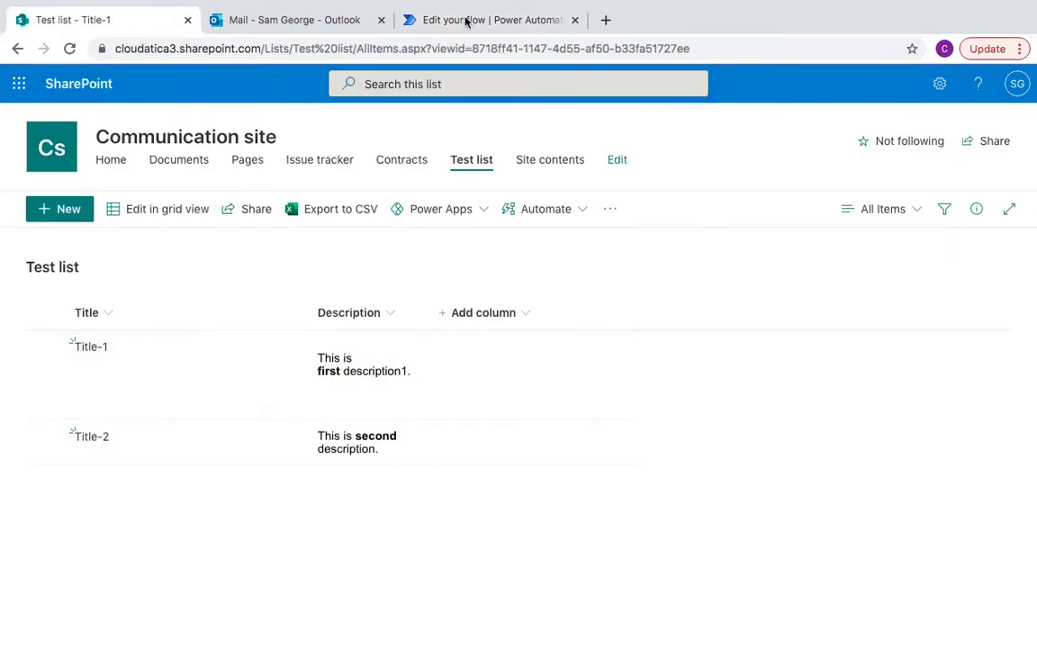
{"action": "left_click", "coordinate": [490, 19]}
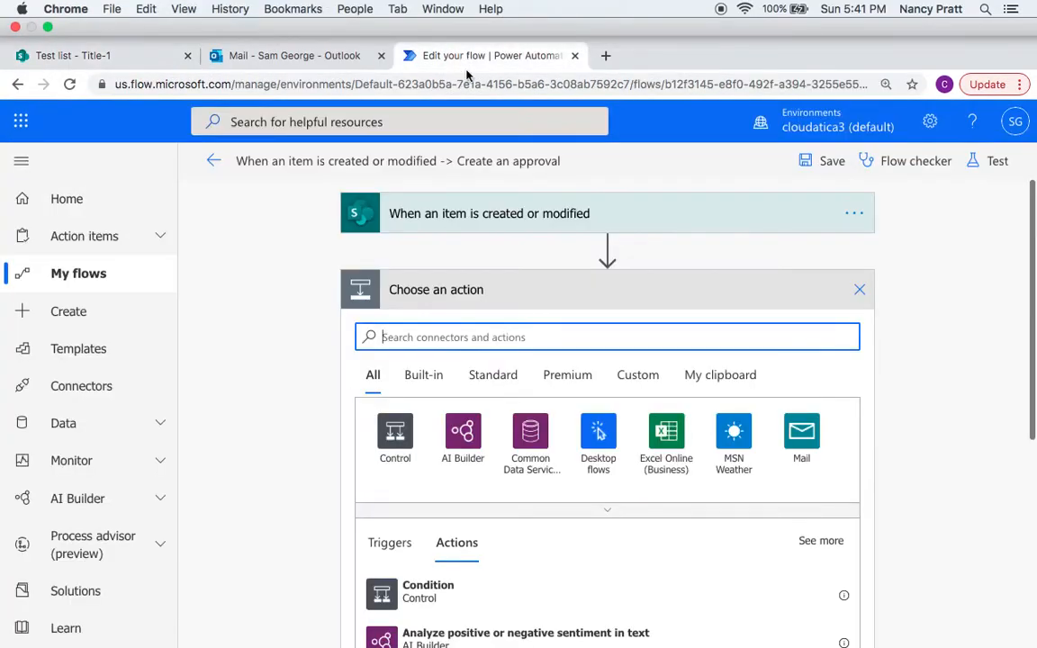
{"action": "type", "text": "ht"}
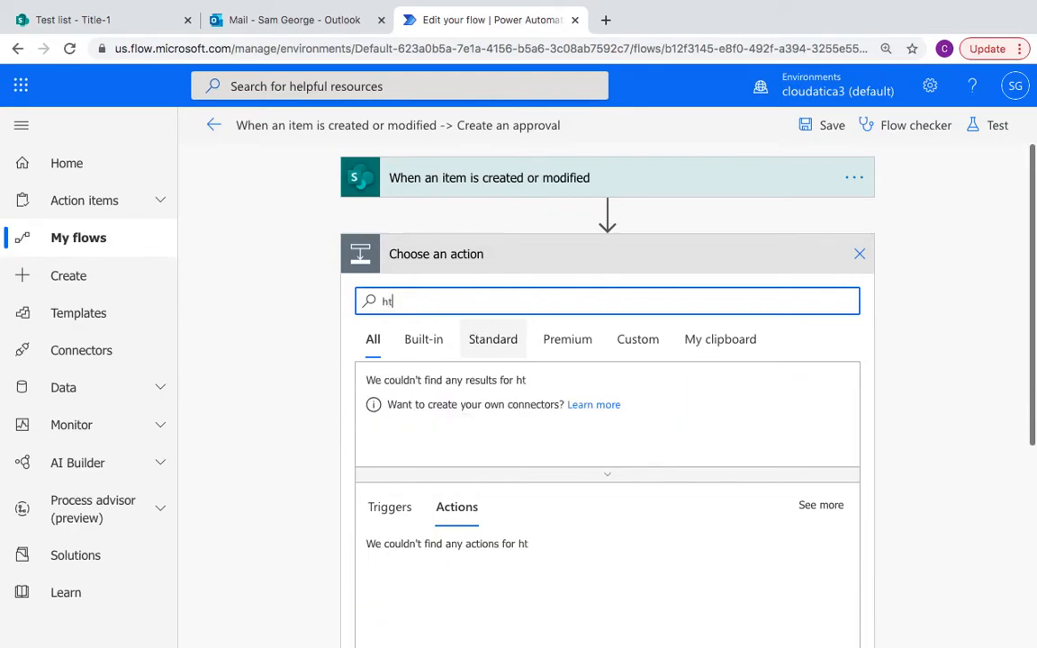
{"action": "type", "text": "ml"}
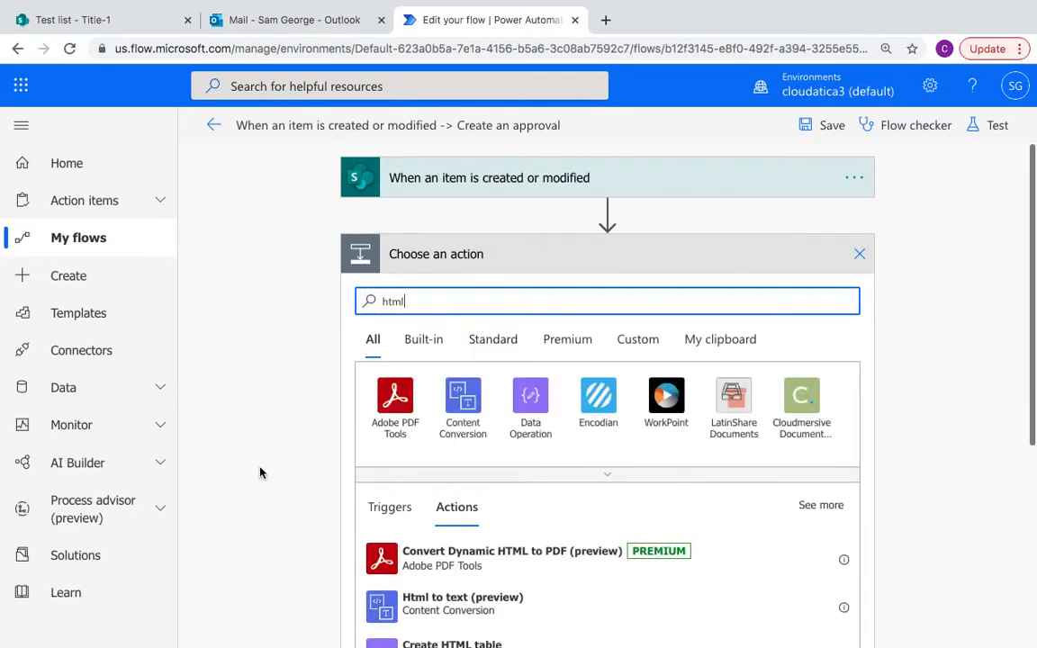
{"action": "scroll", "scroll_direction": "down", "scroll_amount": 3}
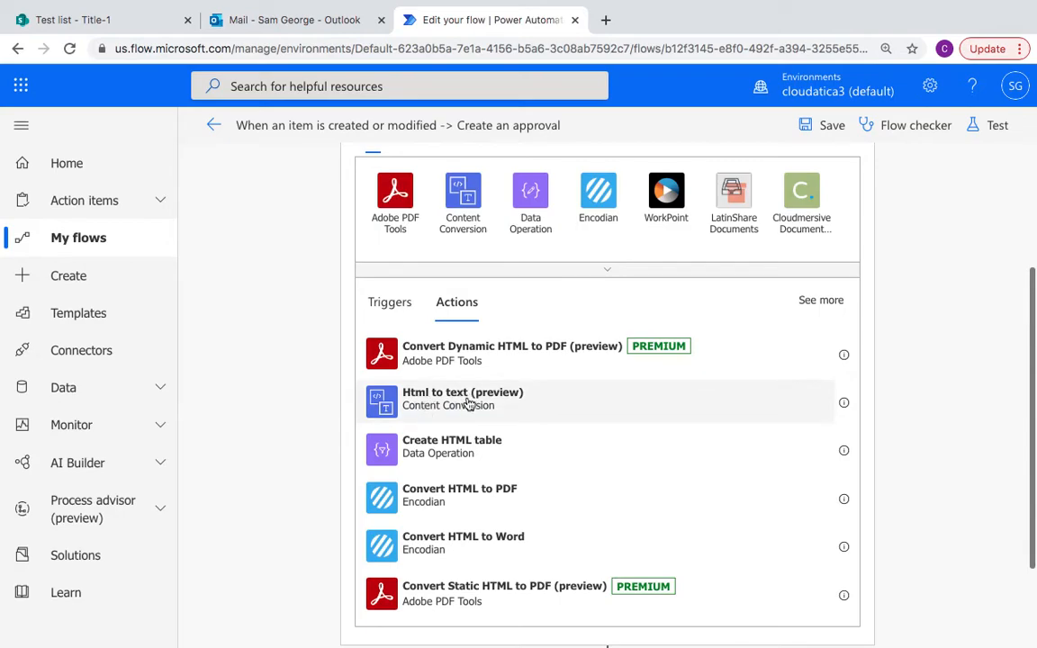
Fill the Html to text Content with the SharePoint item's Description dynamic value.
{"action": "left_click", "coordinate": [462, 399]}
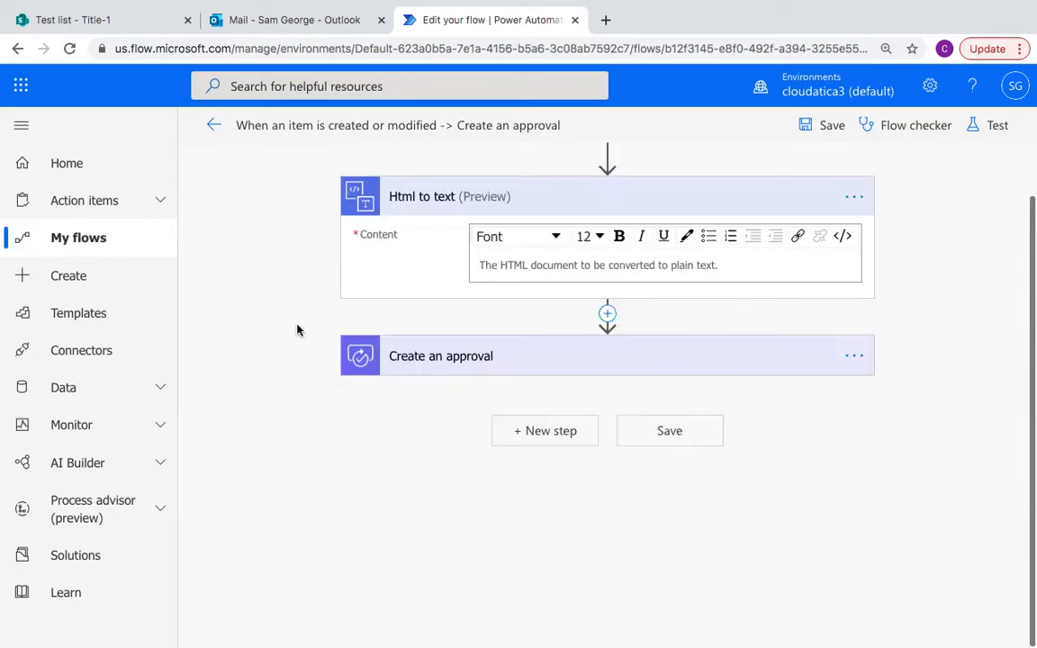
{"action": "mouse_move", "coordinate": [514, 275]}
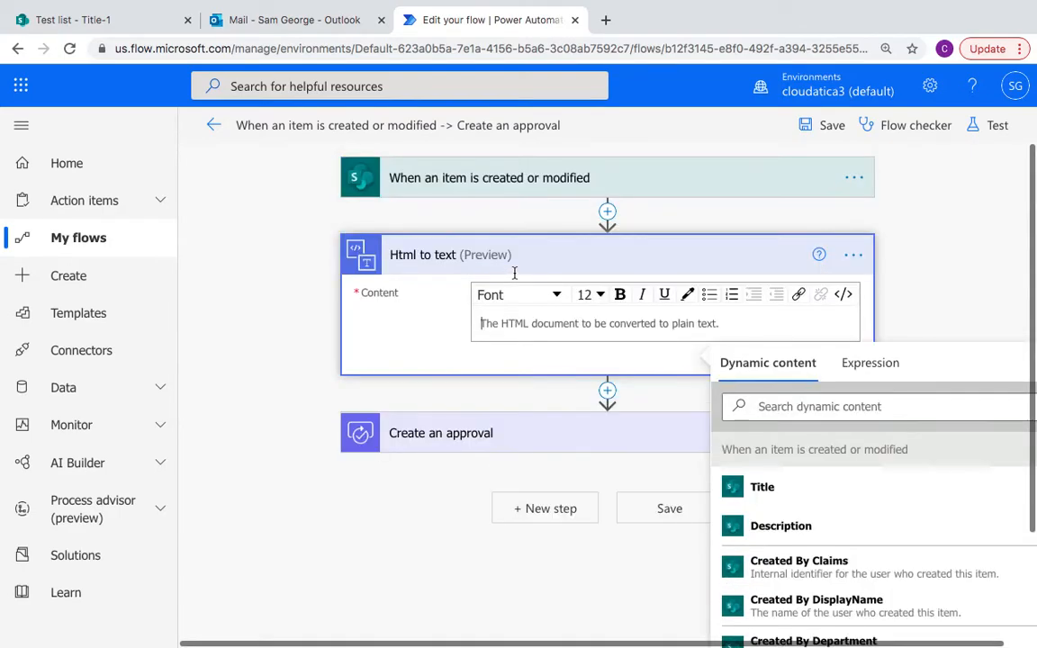
{"action": "mouse_move", "coordinate": [576, 363]}
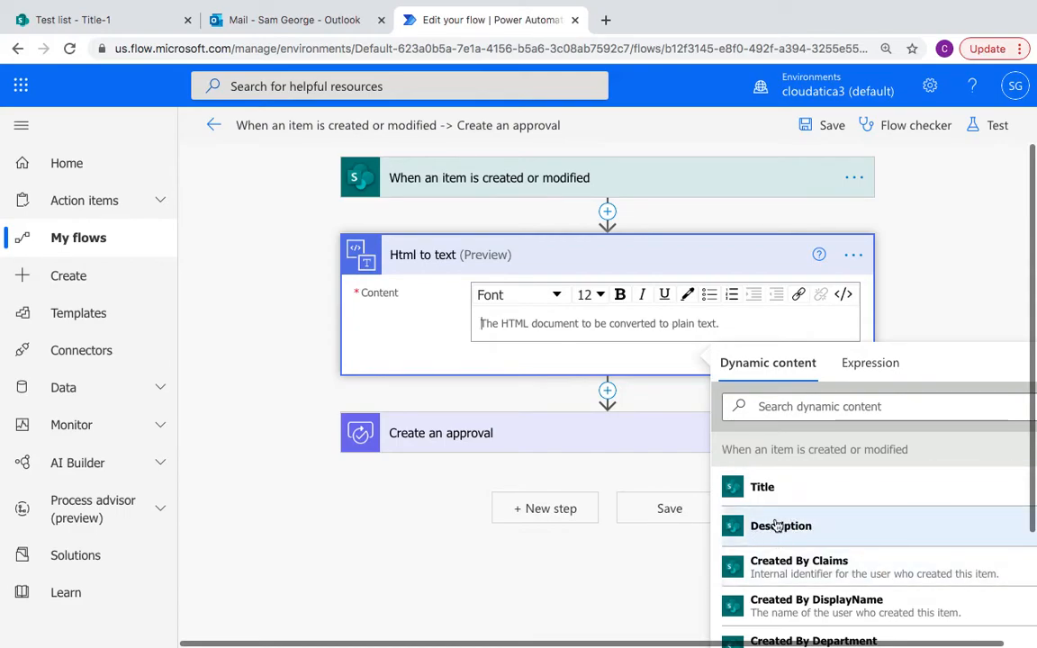
{"action": "left_click", "coordinate": [780, 526]}
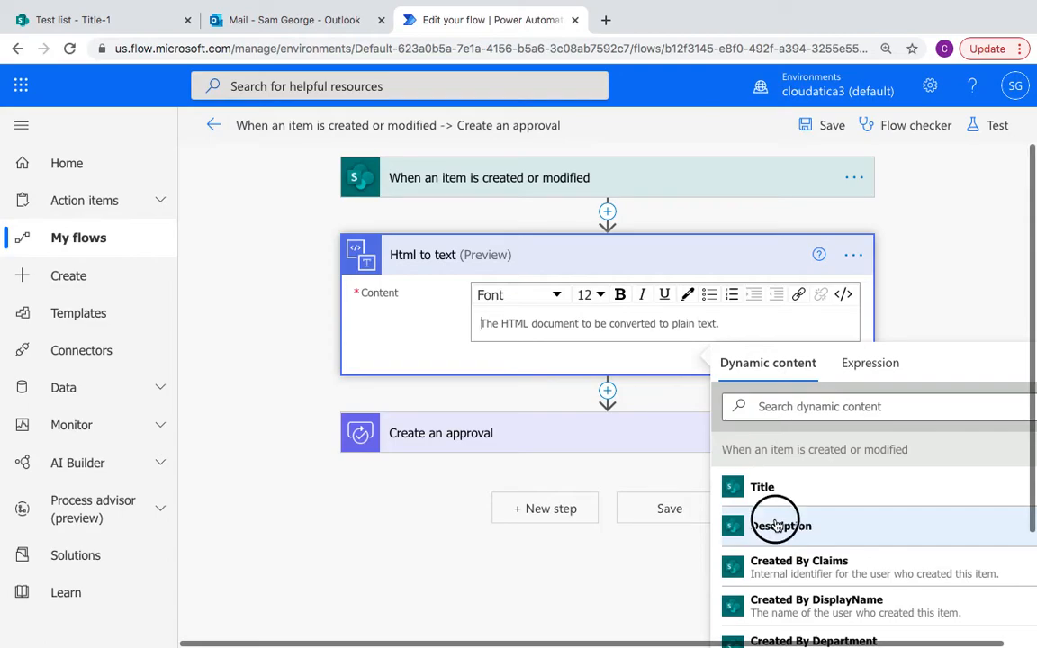
{"action": "left_click", "coordinate": [780, 525]}
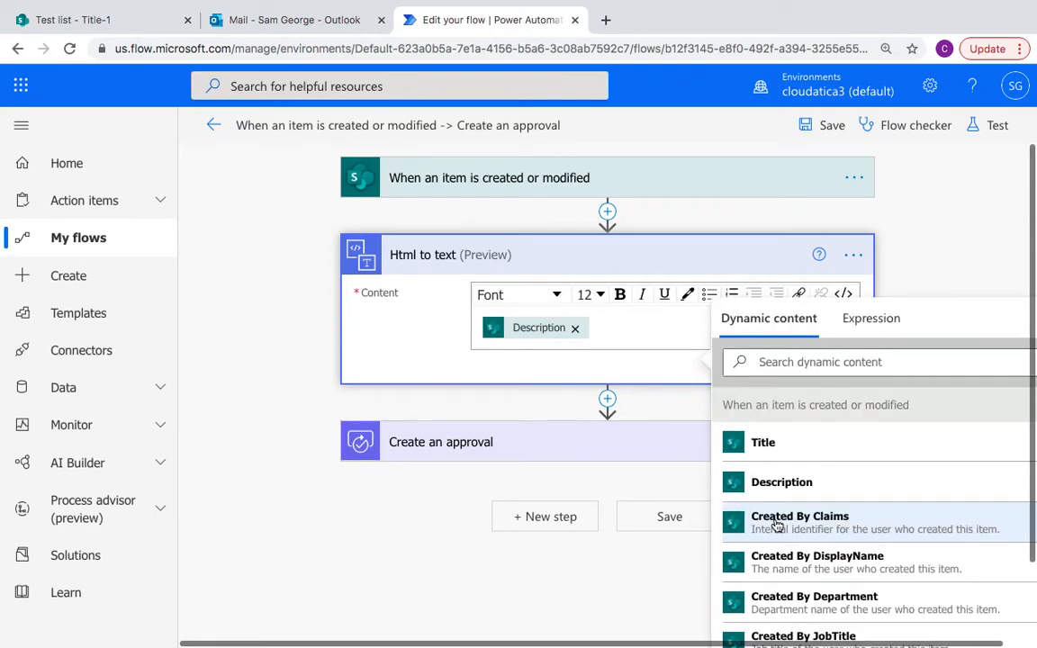
{"action": "mouse_move", "coordinate": [444, 237]}
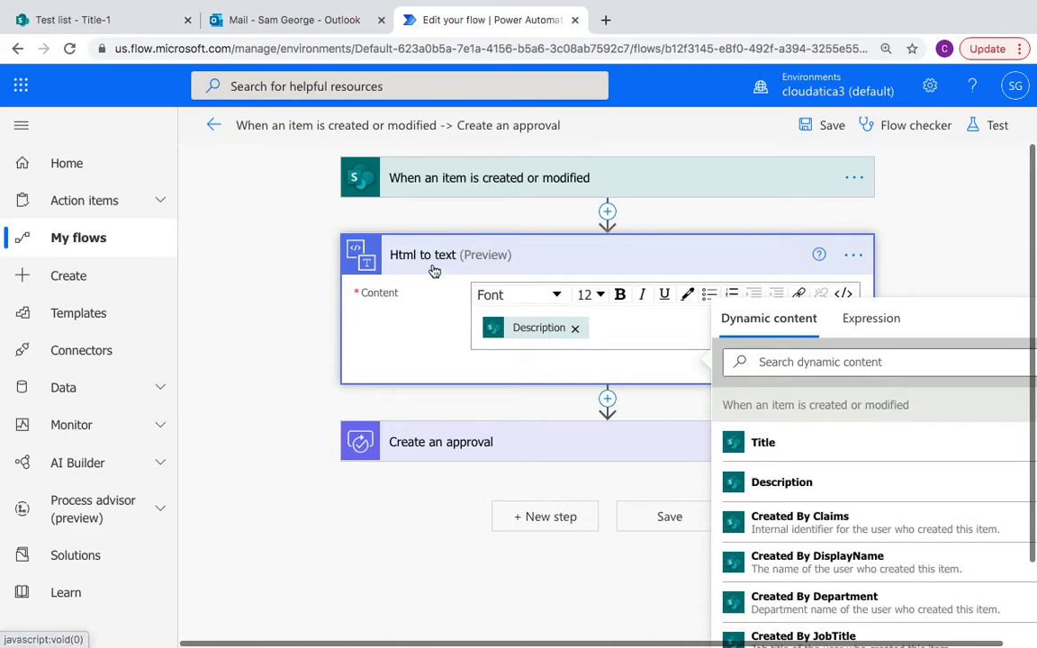
{"action": "mouse_move", "coordinate": [530, 340]}
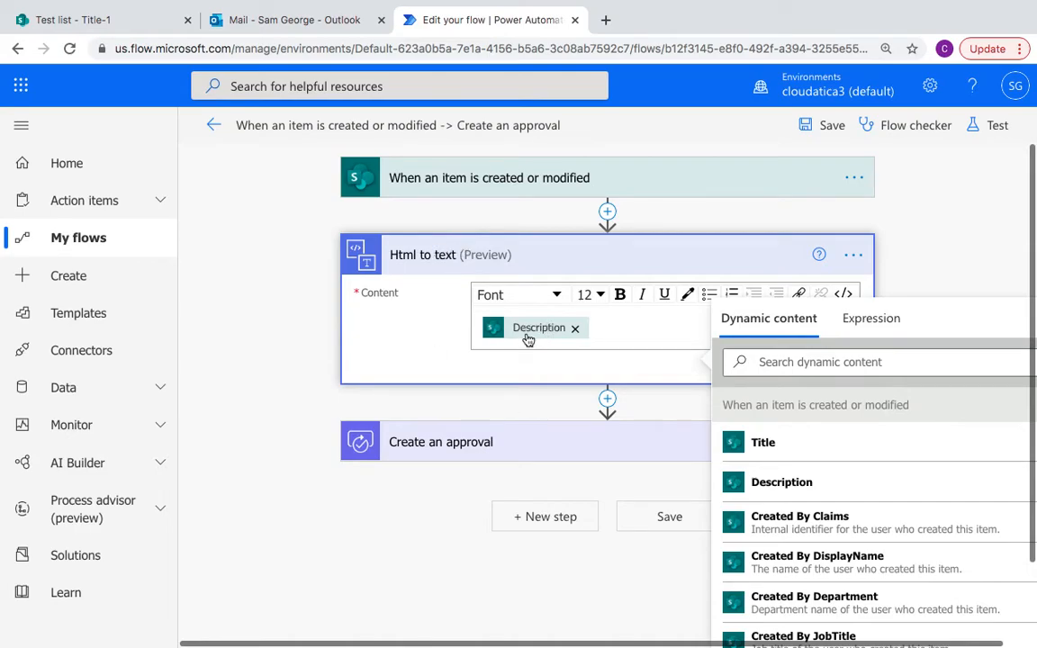
{"action": "mouse_move", "coordinate": [533, 339]}
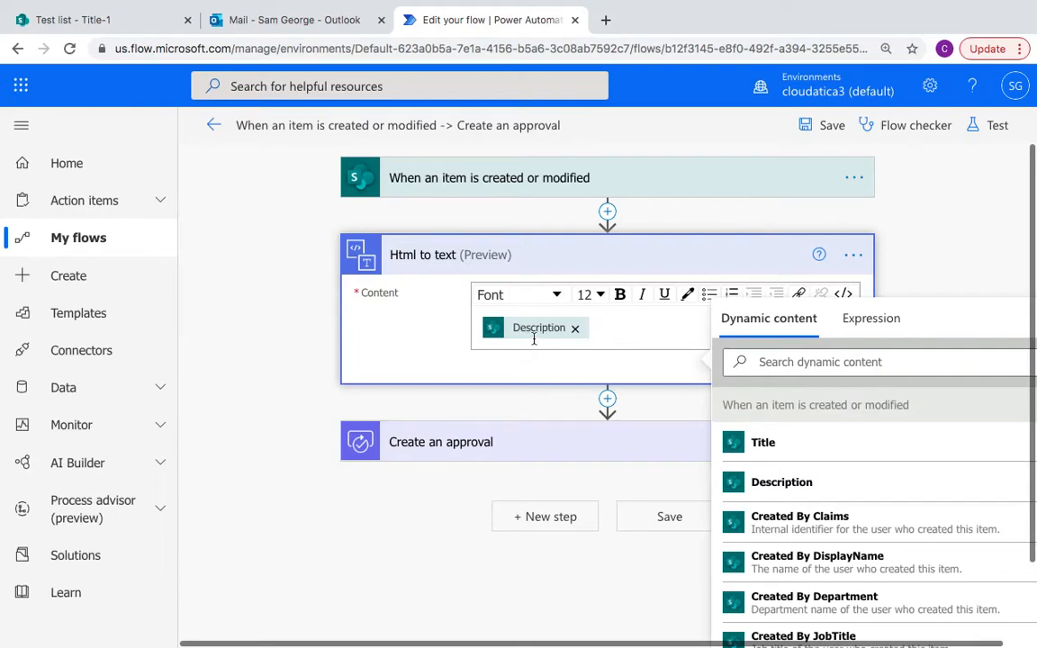
{"action": "mouse_move", "coordinate": [509, 460]}
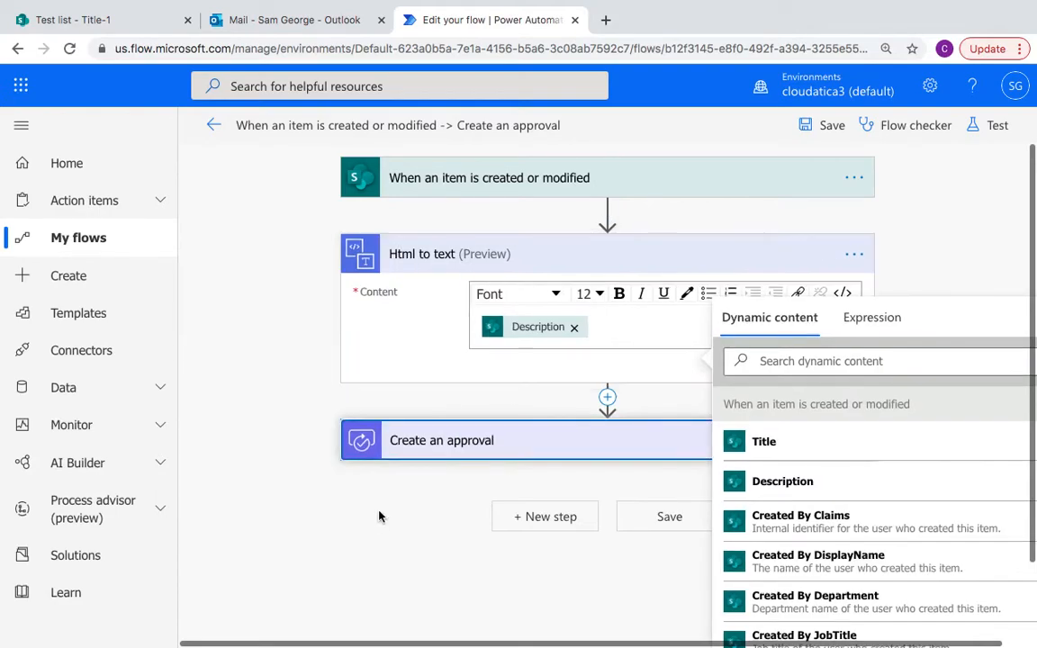
Replace the approval Details Description token with 'The plain text content' output.
{"action": "left_click", "coordinate": [441, 440]}
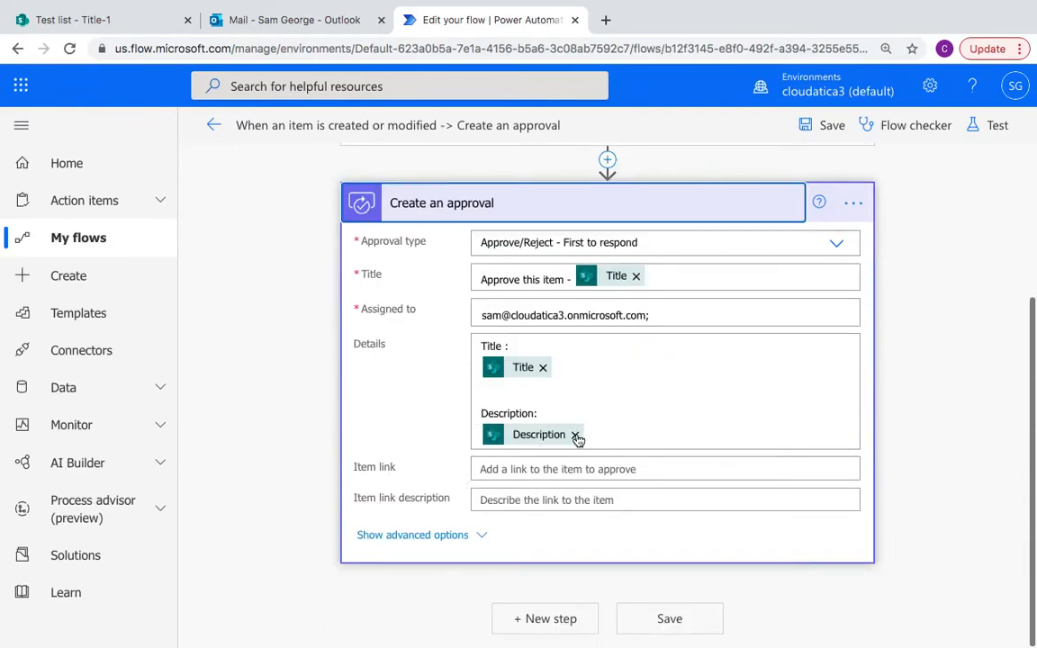
{"action": "left_click", "coordinate": [572, 434]}
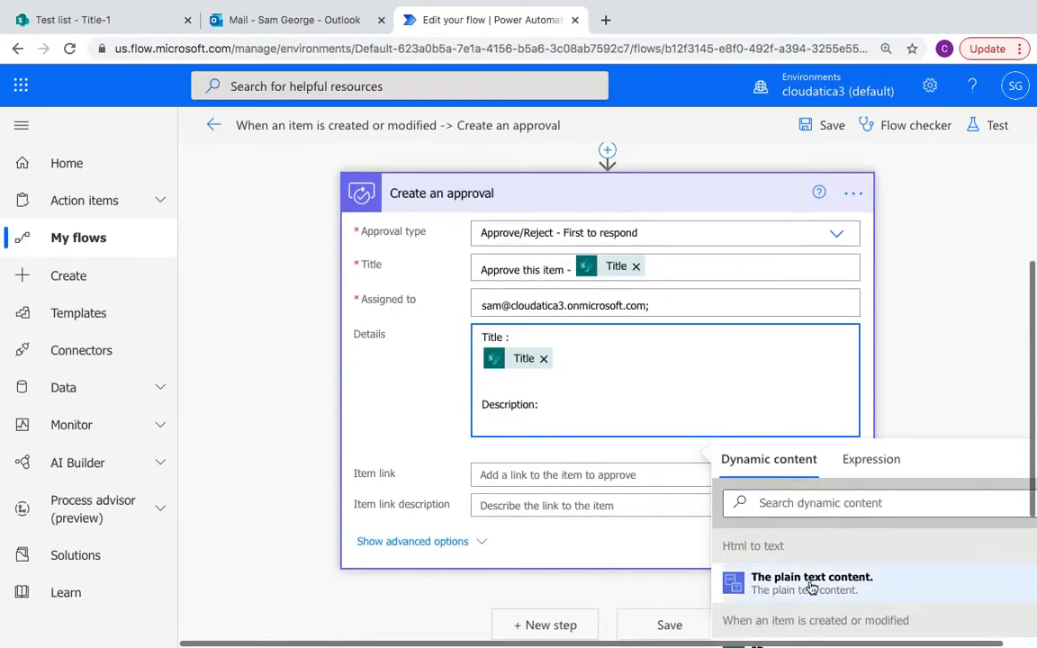
{"action": "left_click", "coordinate": [811, 583]}
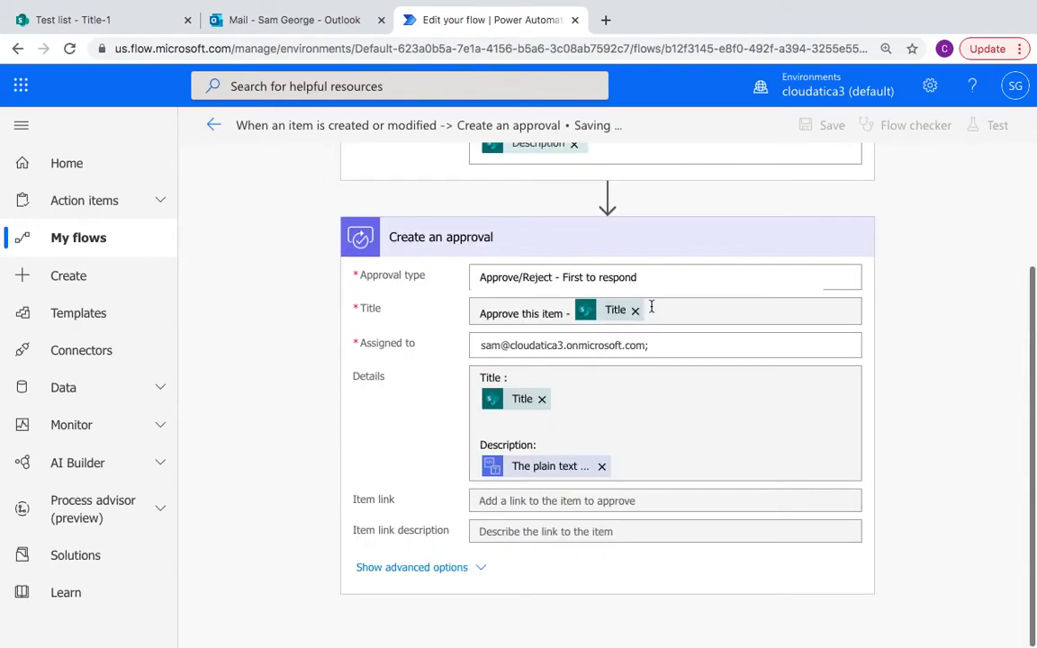
{"action": "mouse_move", "coordinate": [997, 125]}
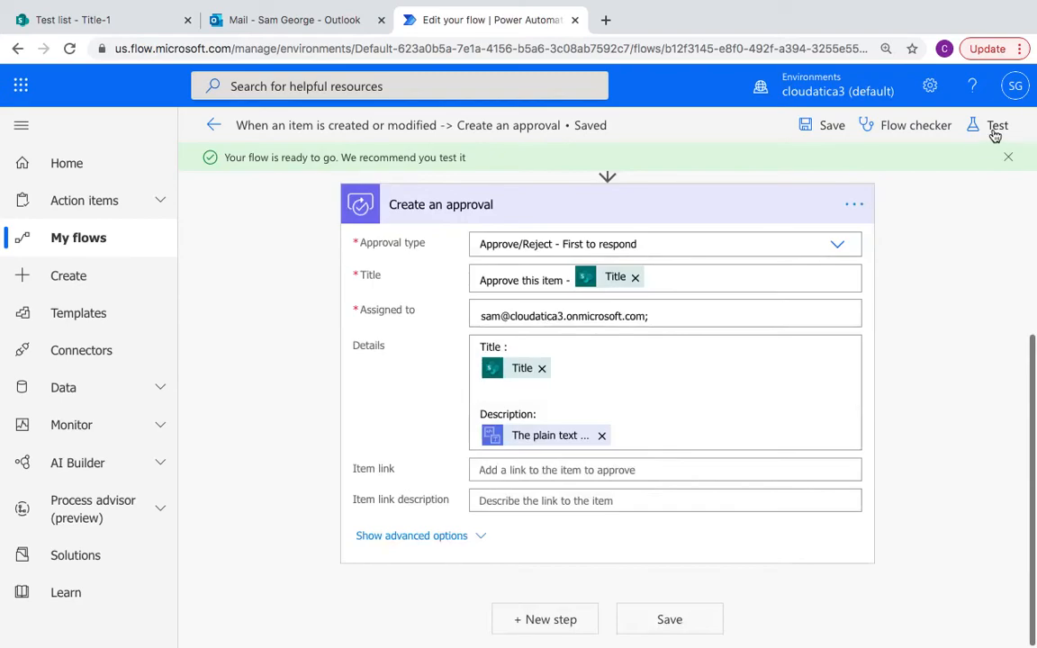
Run an automatic test reusing the recent trigger from two minutes ago.
{"action": "left_click", "coordinate": [997, 125]}
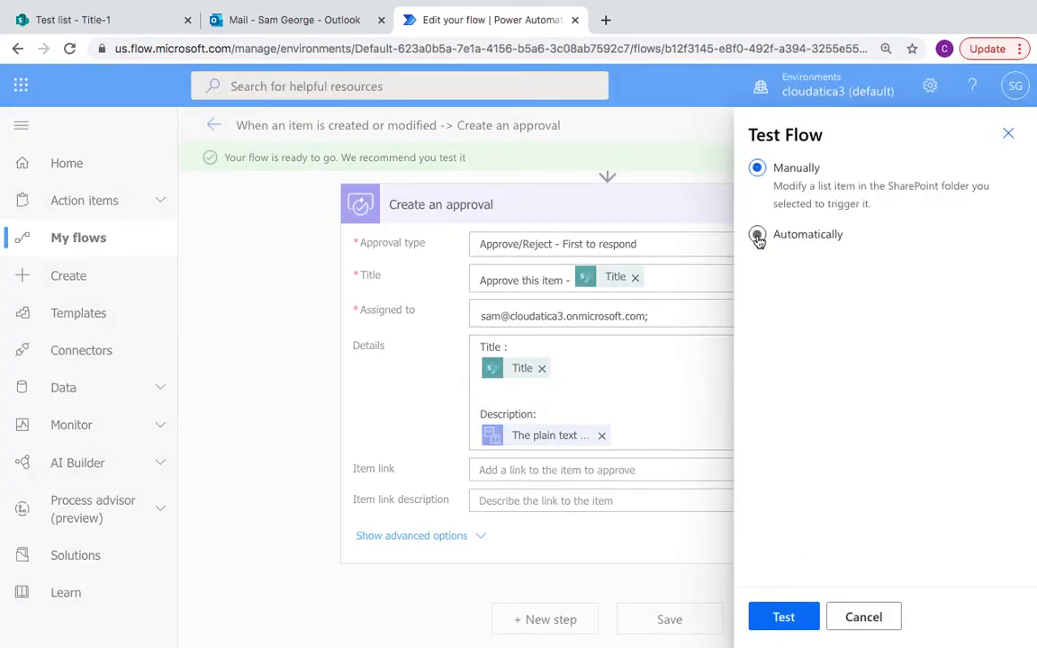
{"action": "left_click", "coordinate": [757, 234]}
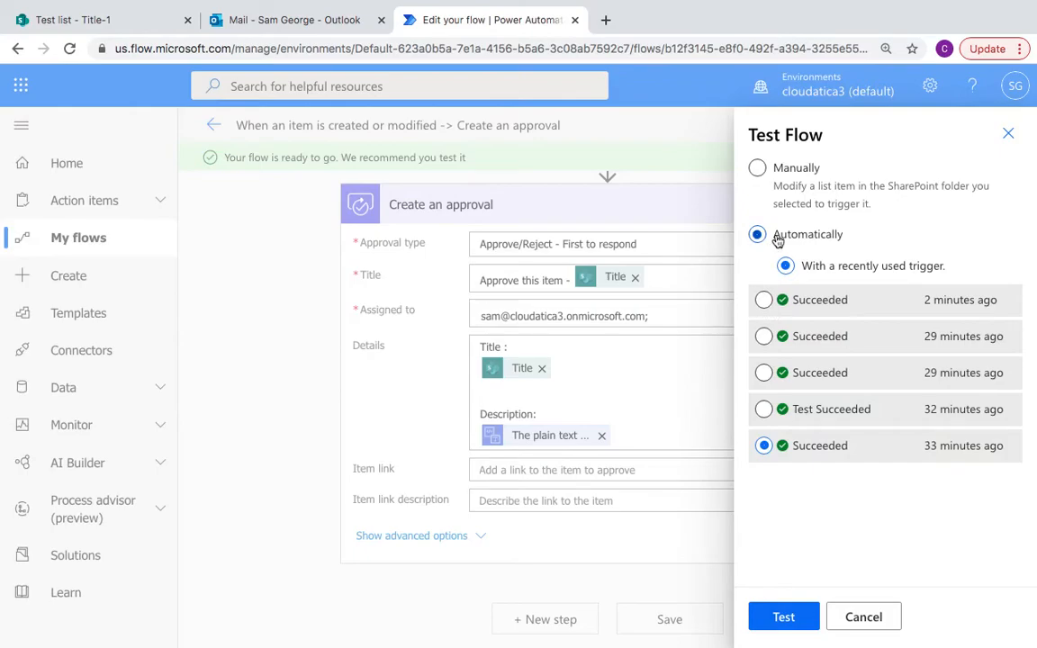
{"action": "mouse_move", "coordinate": [925, 278]}
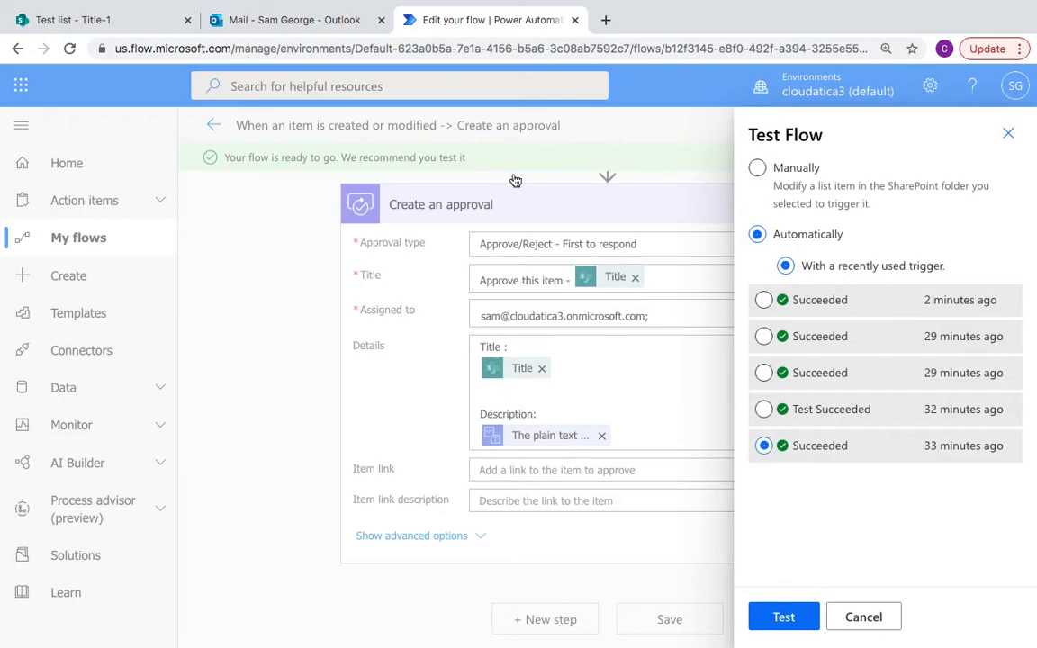
{"action": "mouse_move", "coordinate": [95, 19]}
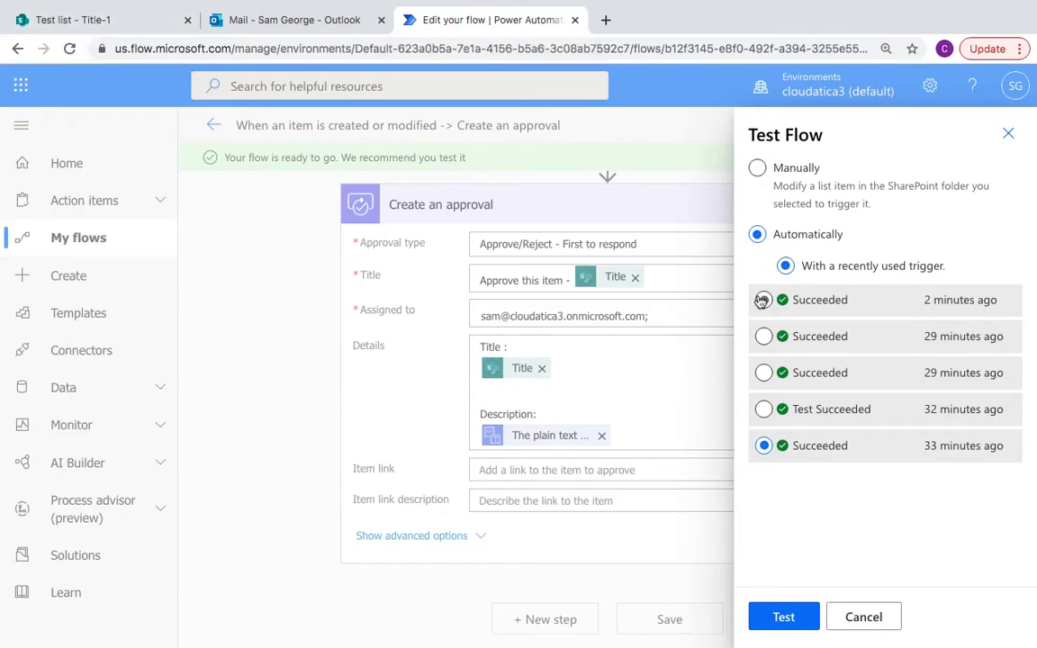
{"action": "left_click", "coordinate": [763, 299]}
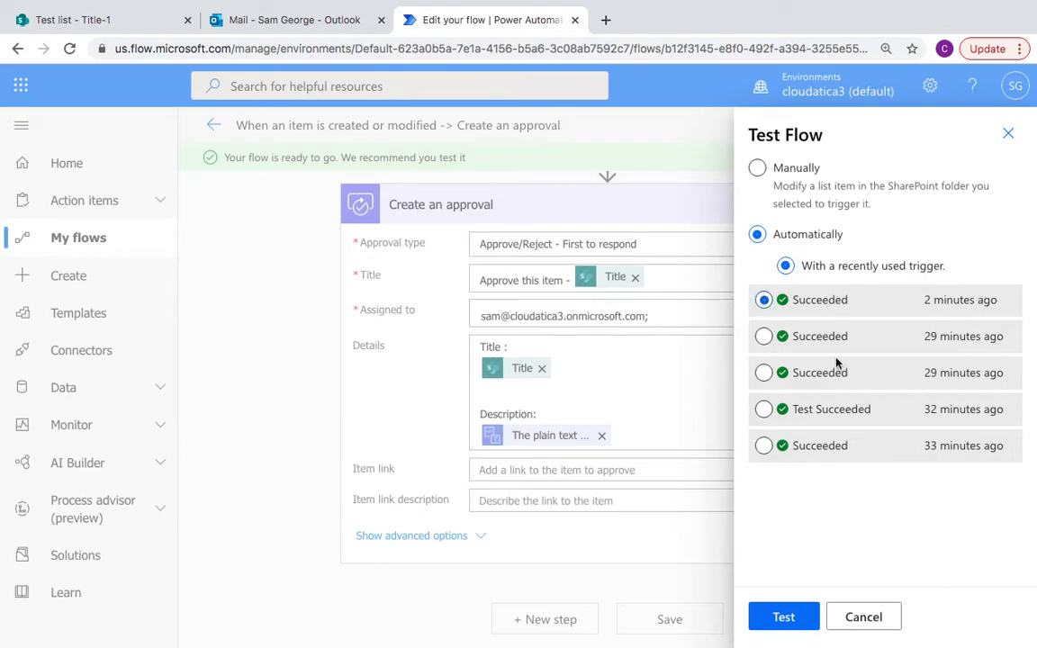
{"action": "left_click", "coordinate": [783, 617]}
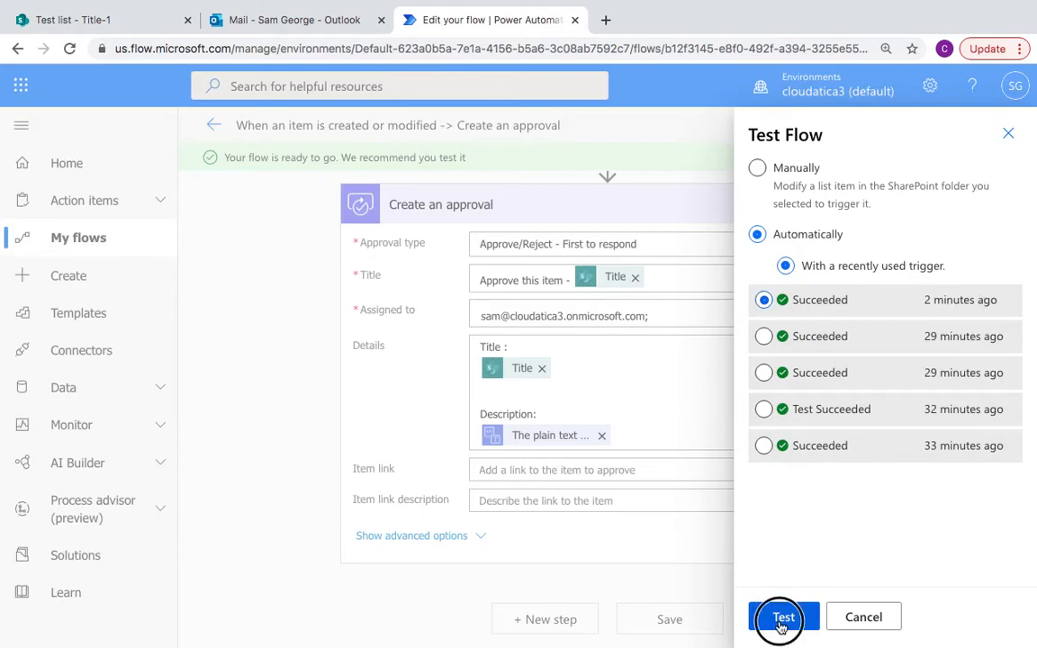
{"action": "left_click", "coordinate": [783, 617]}
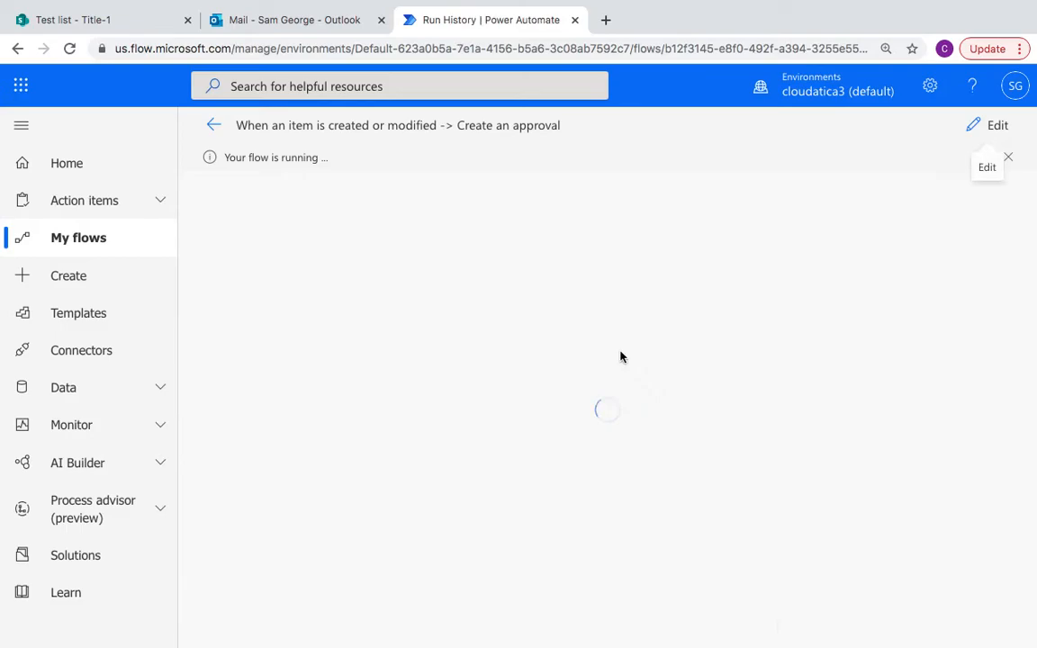
{"action": "mouse_move", "coordinate": [558, 294]}
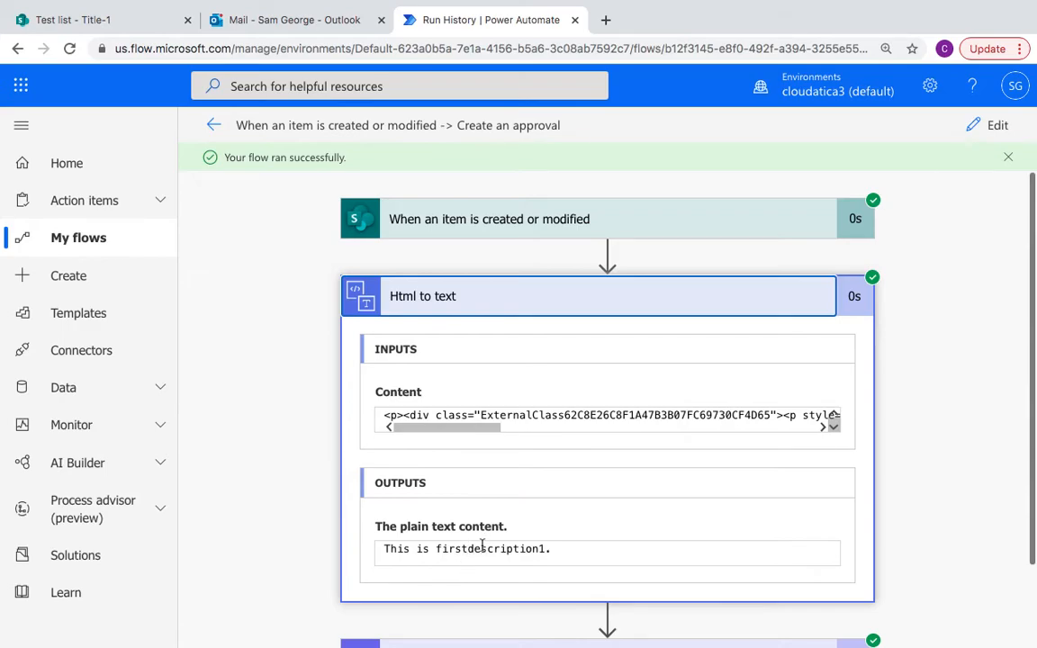
Switch to the Outlook tab to check the new Title-1 approval email's plain-text description.
{"action": "left_click", "coordinate": [286, 20]}
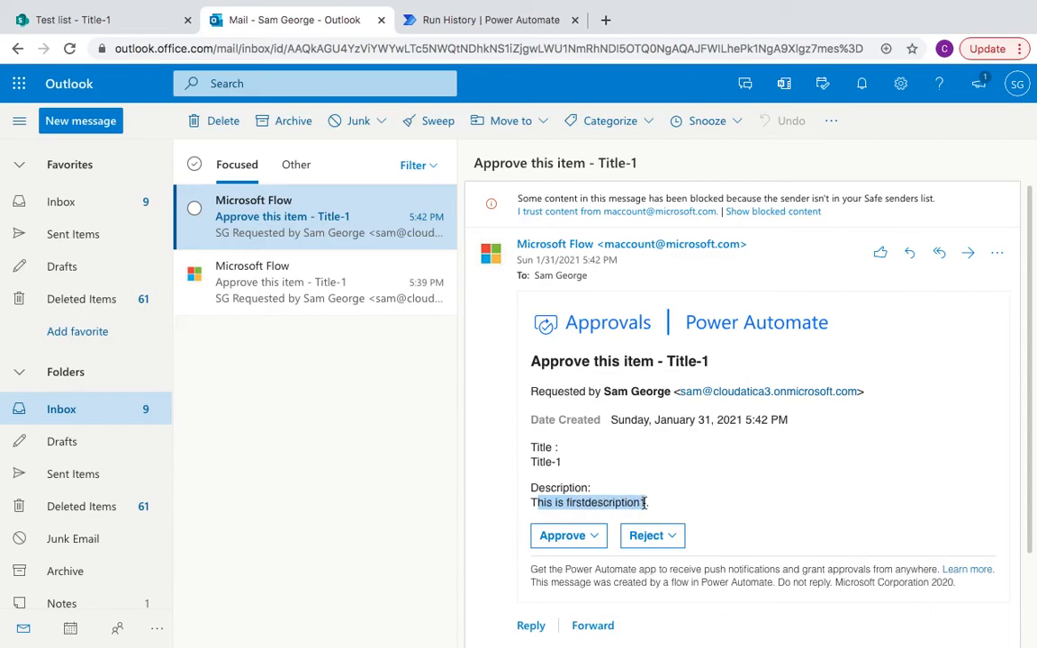
{"action": "mouse_move", "coordinate": [630, 515]}
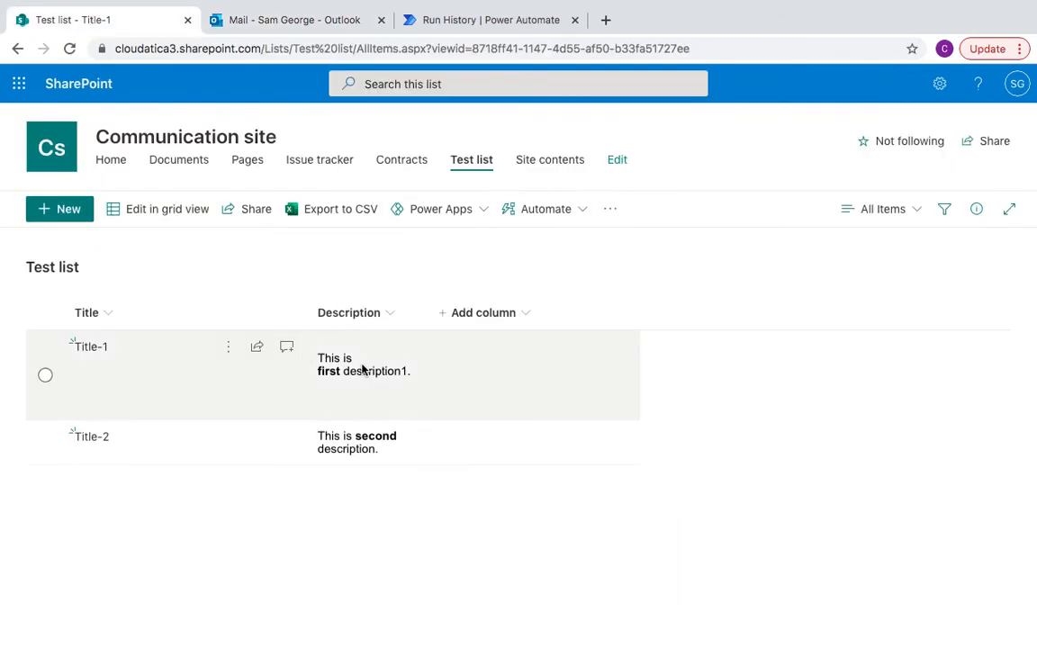
{"action": "mouse_move", "coordinate": [315, 391]}
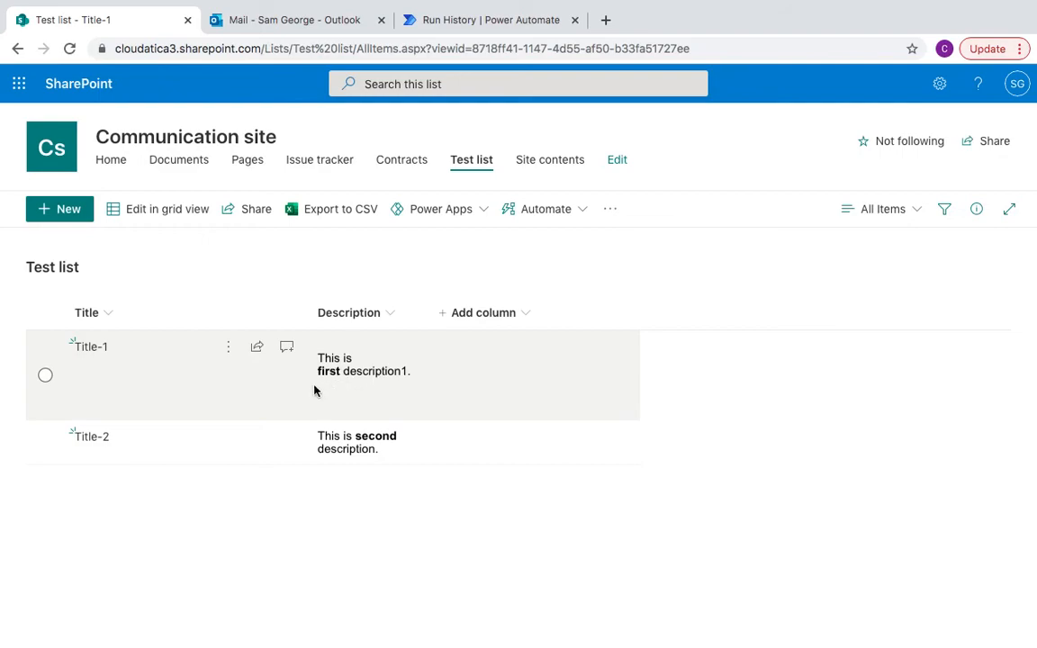
{"action": "mouse_move", "coordinate": [369, 285]}
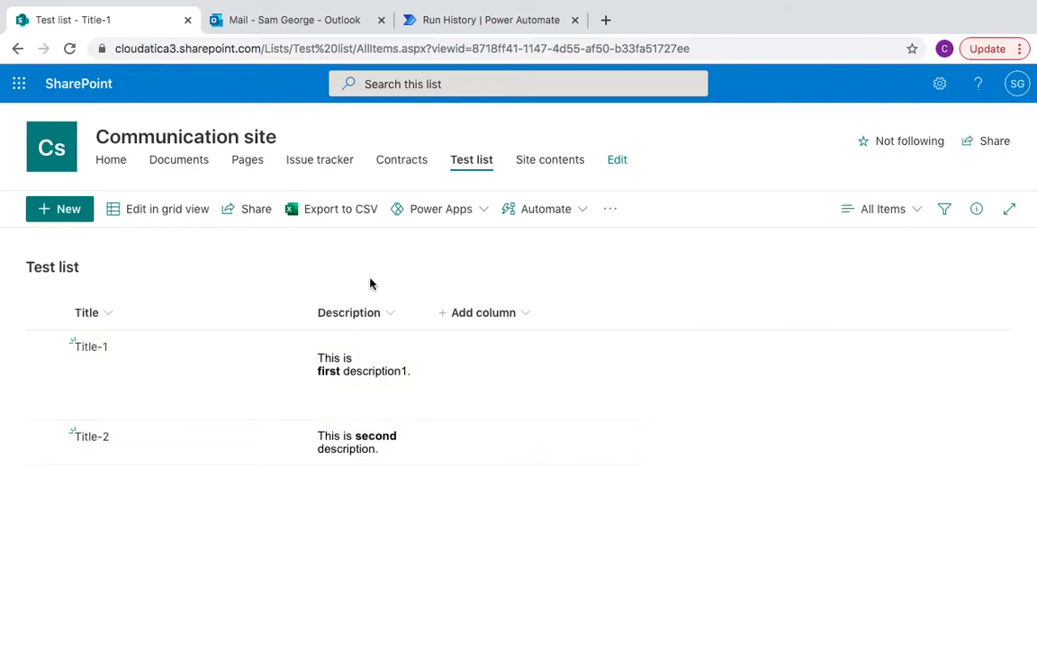
{"action": "mouse_move", "coordinate": [345, 372]}
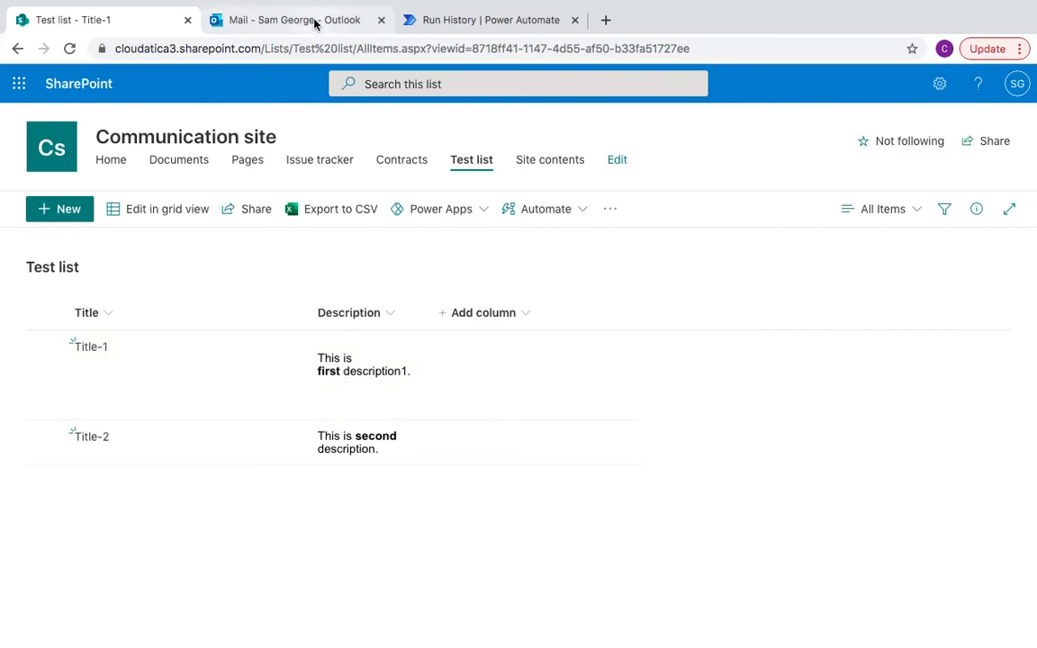
Return from the SharePoint Test list to the Outlook mailbox.
{"action": "left_click", "coordinate": [288, 20]}
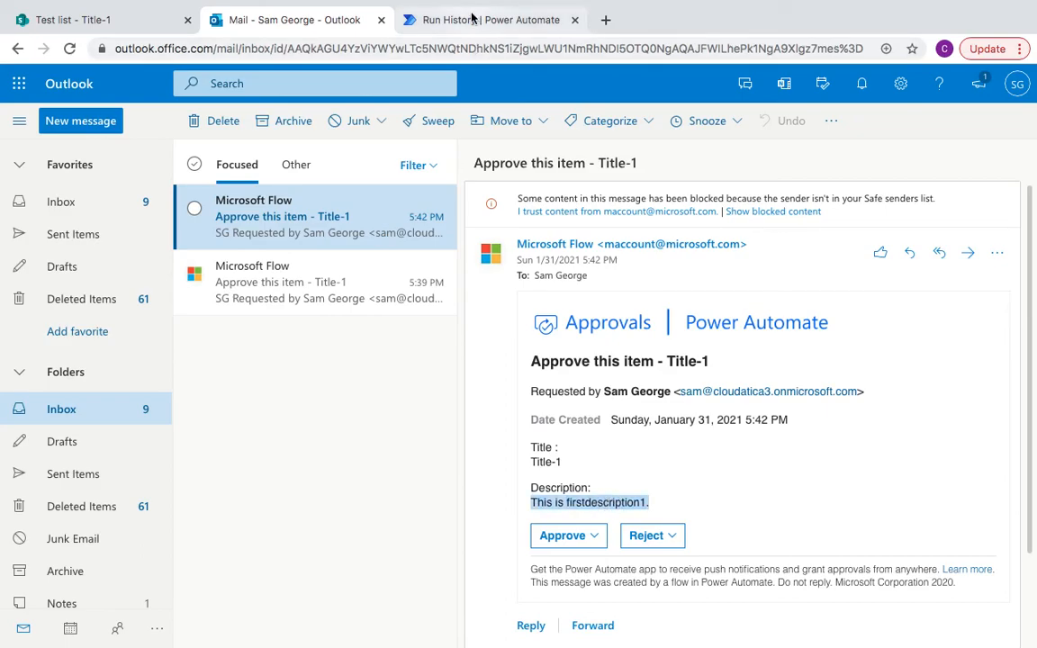
Open the older 5:39 PM Title-1 approval email and select its raw-HTML description.
{"action": "left_click", "coordinate": [315, 281]}
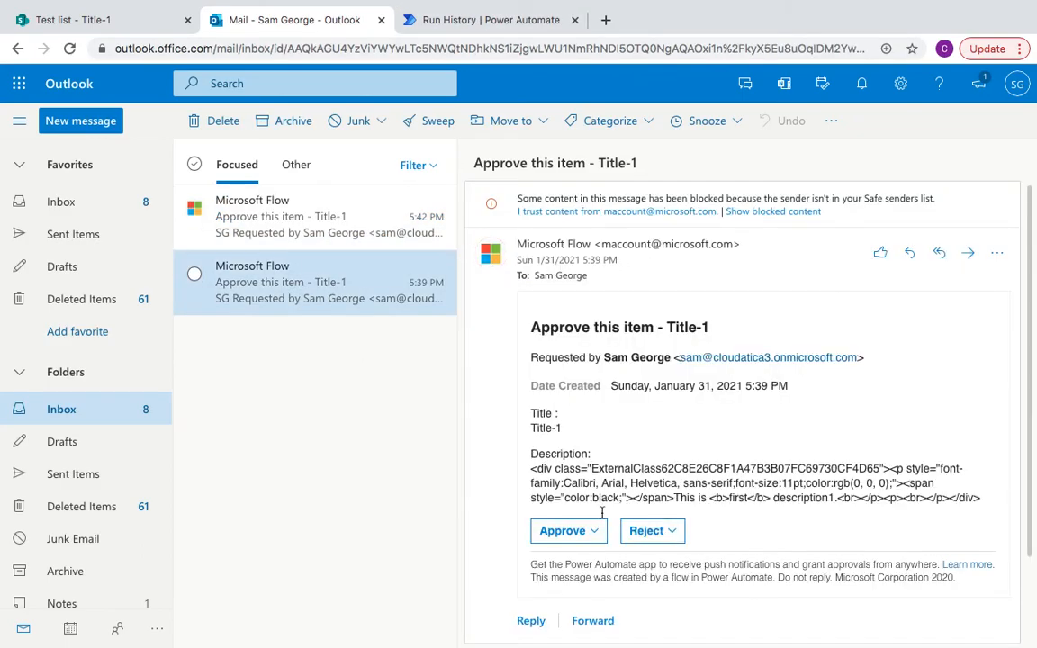
{"action": "left_click", "coordinate": [773, 211]}
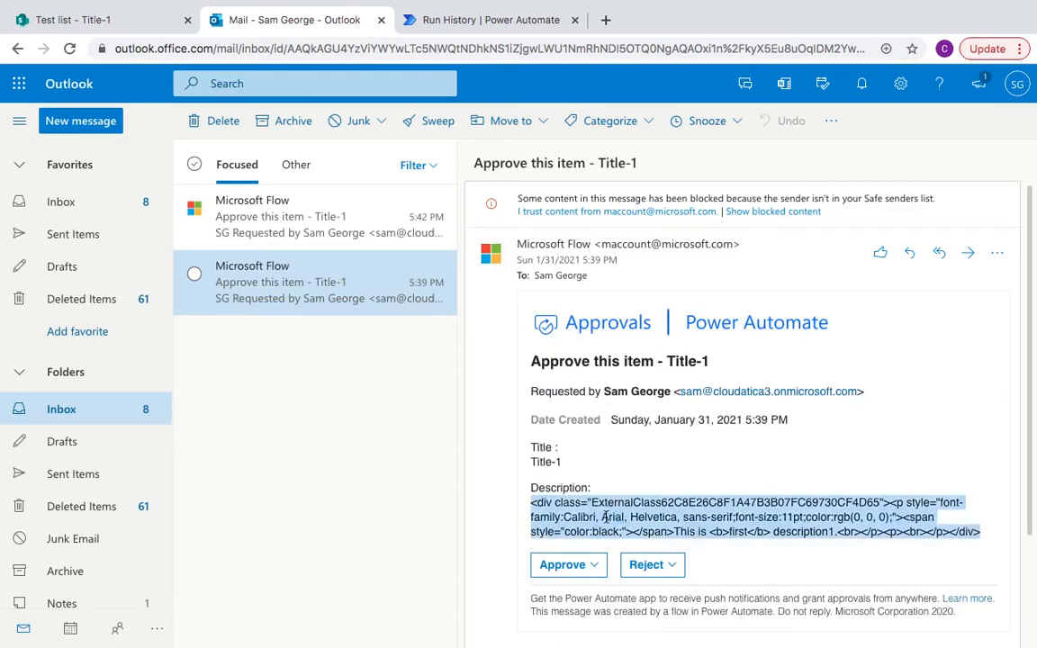